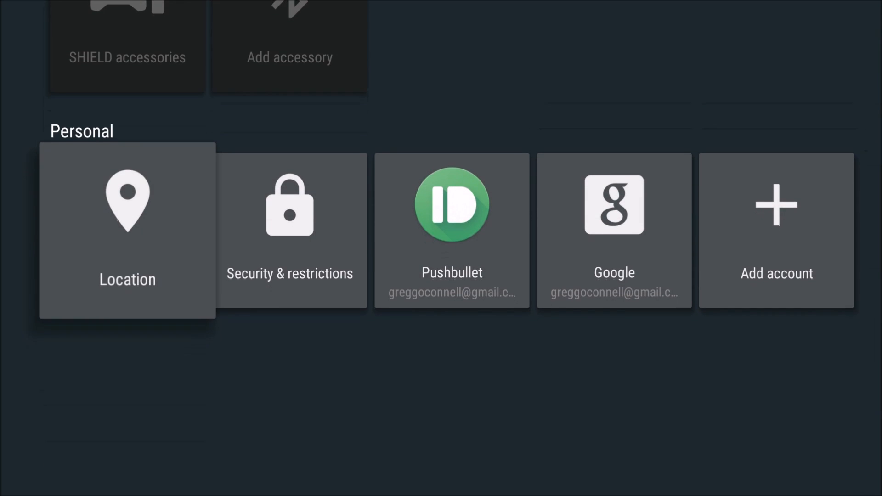
# Step: Confirm in Security & restrictions that Unknown sources is already On
pyautogui.click(289, 230)
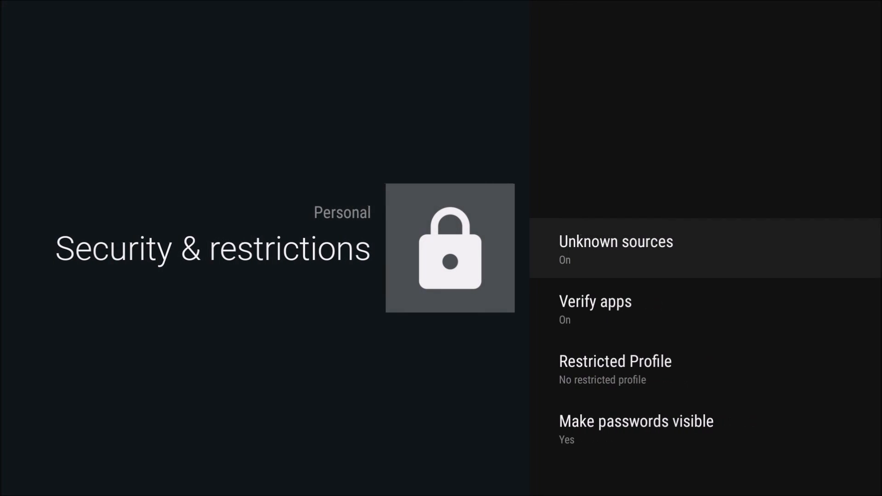
pyautogui.click(616, 248)
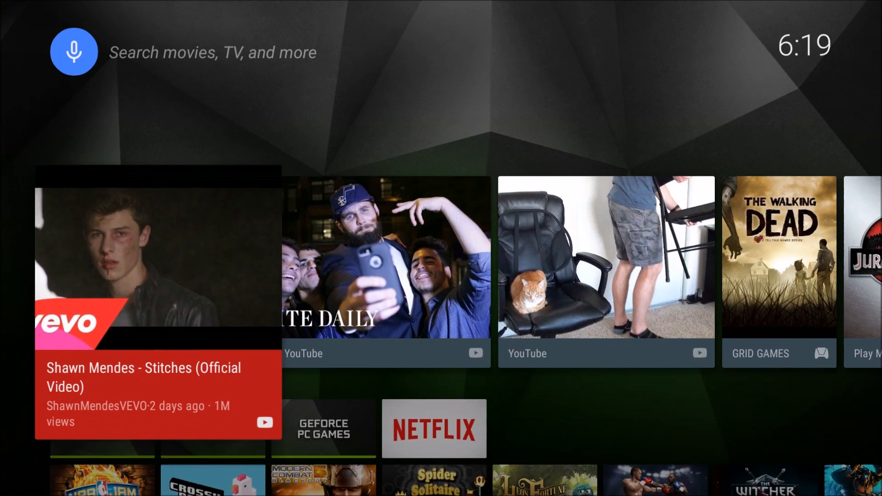
# Step: Launch ES File Explorer so its Web window shows the Google page
pyautogui.scroll(-3)
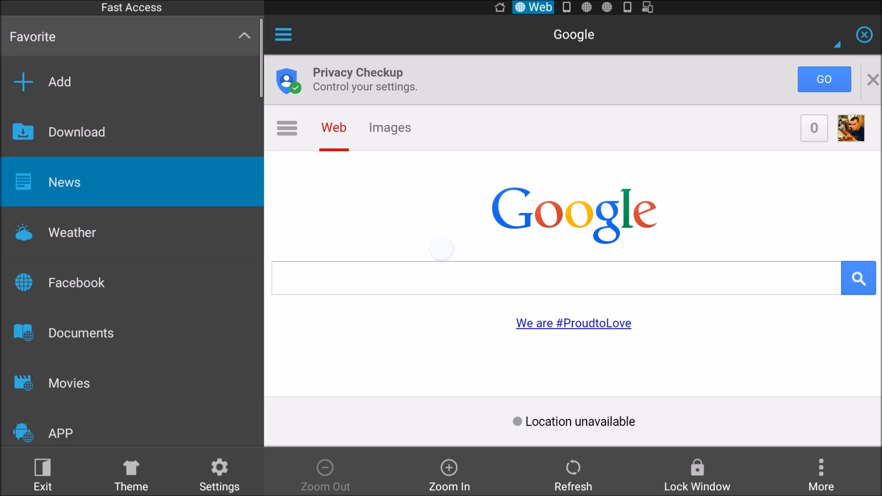
# Step: Run a Google search for 'chrome apk' using the suggested query
pyautogui.scroll(-3)
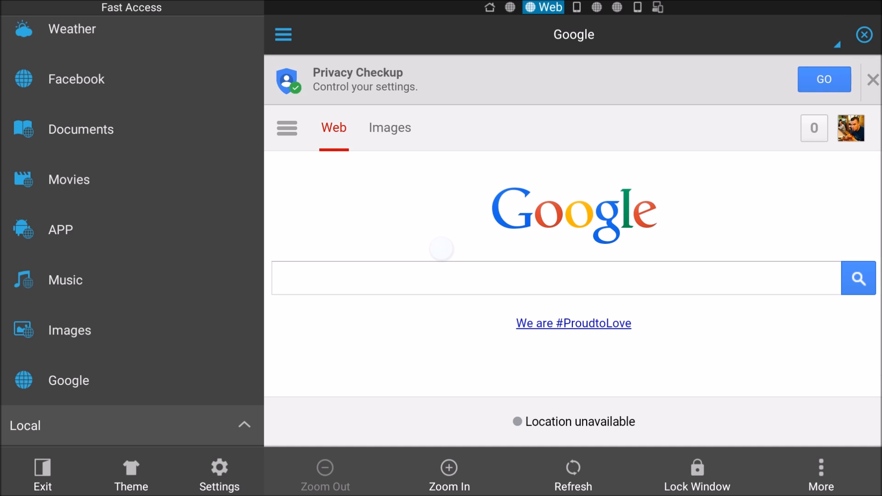
pyautogui.click(112, 425)
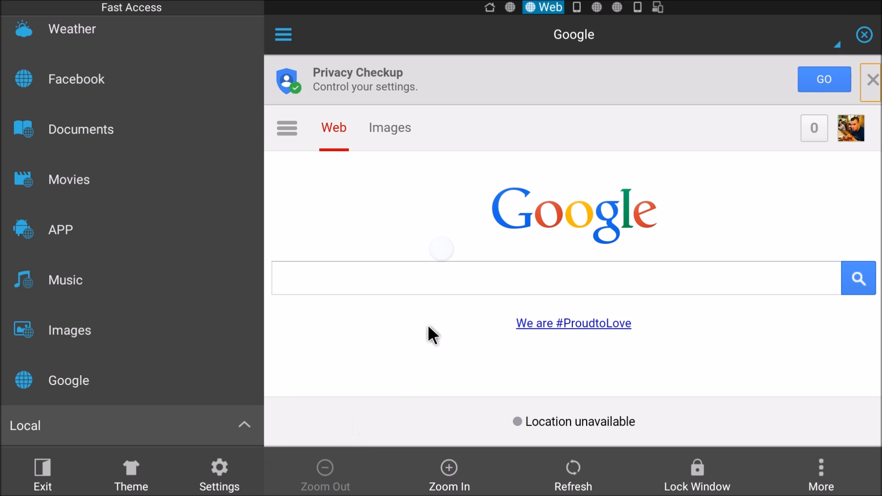
pyautogui.click(554, 277)
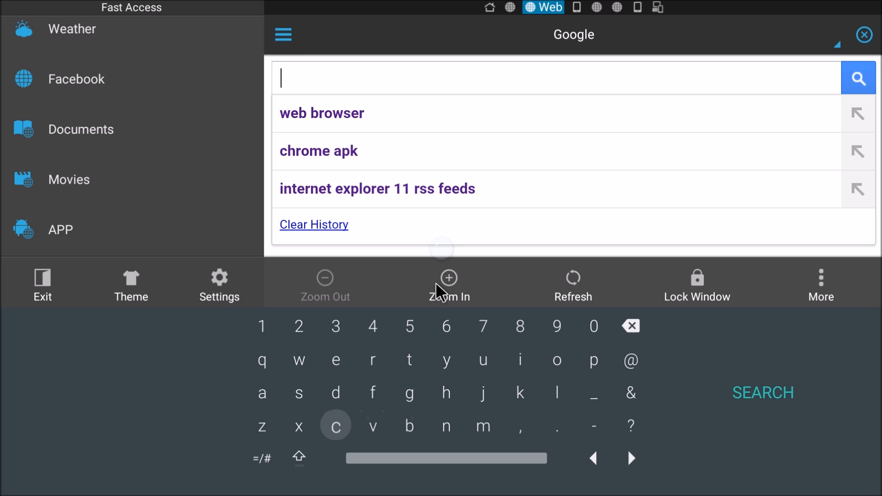
pyautogui.click(335, 425)
pyautogui.write('chr')
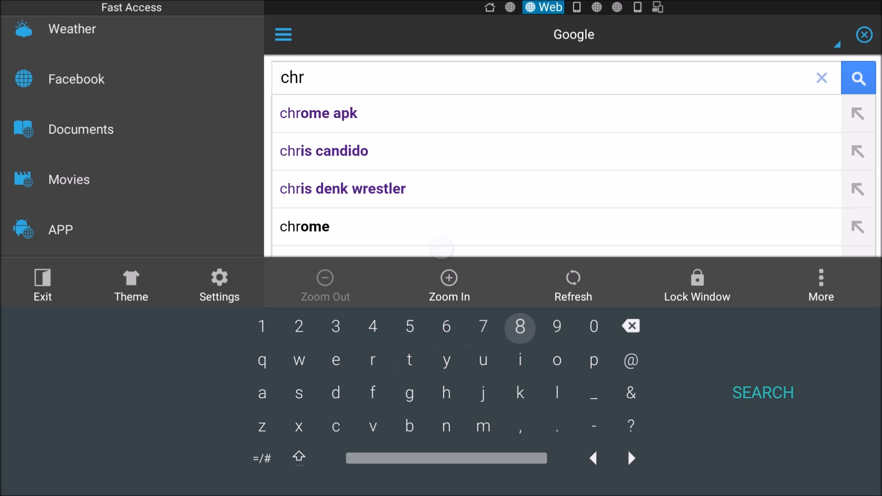
pyautogui.click(318, 113)
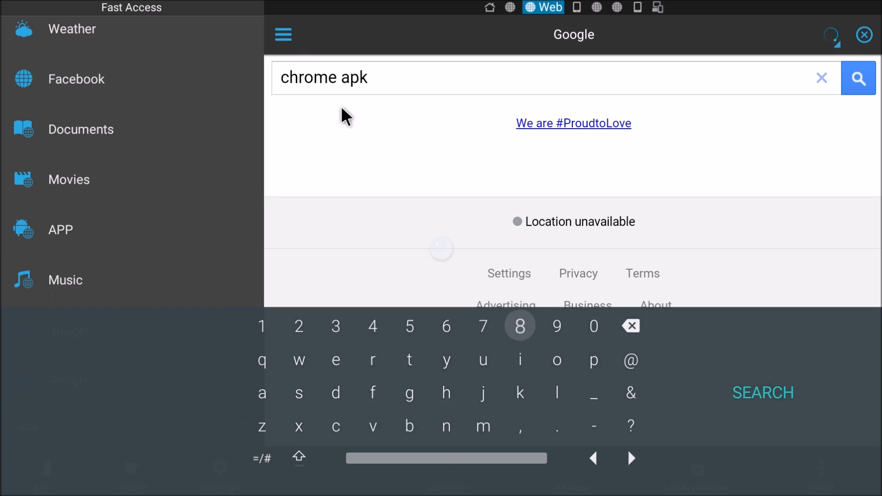
pyautogui.click(858, 77)
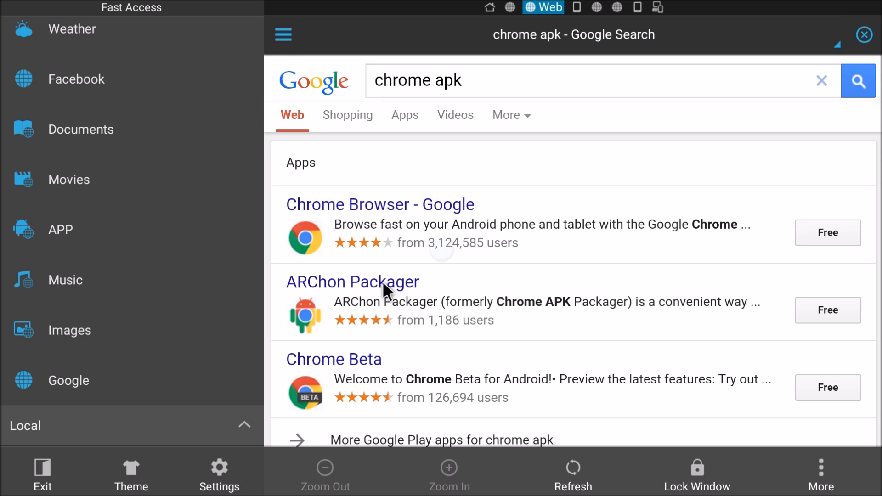
pyautogui.moveTo(453, 87)
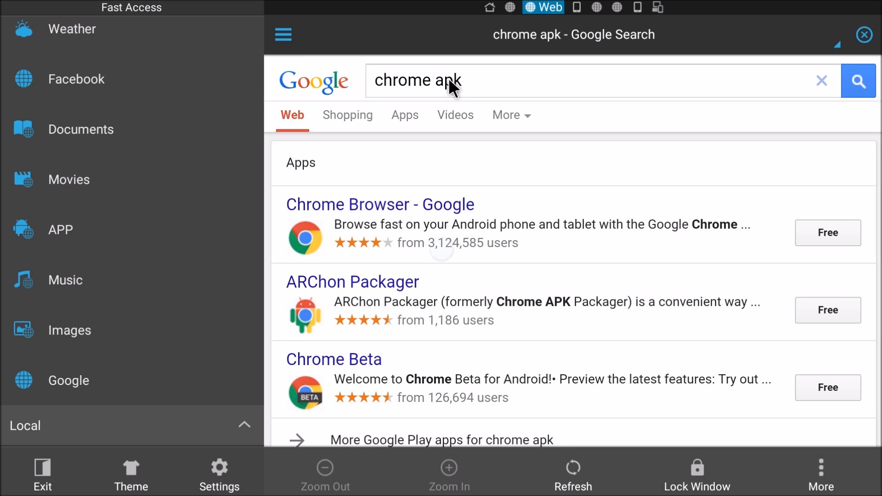
pyautogui.moveTo(497, 92)
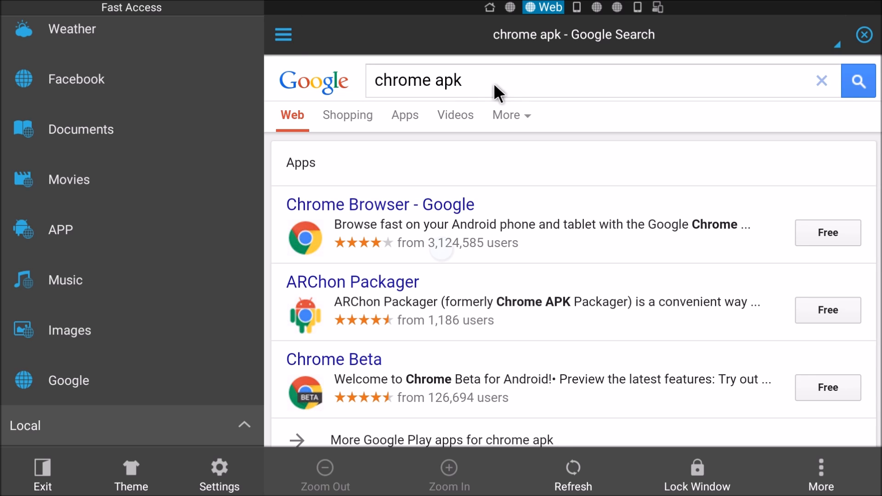
pyautogui.moveTo(474, 291)
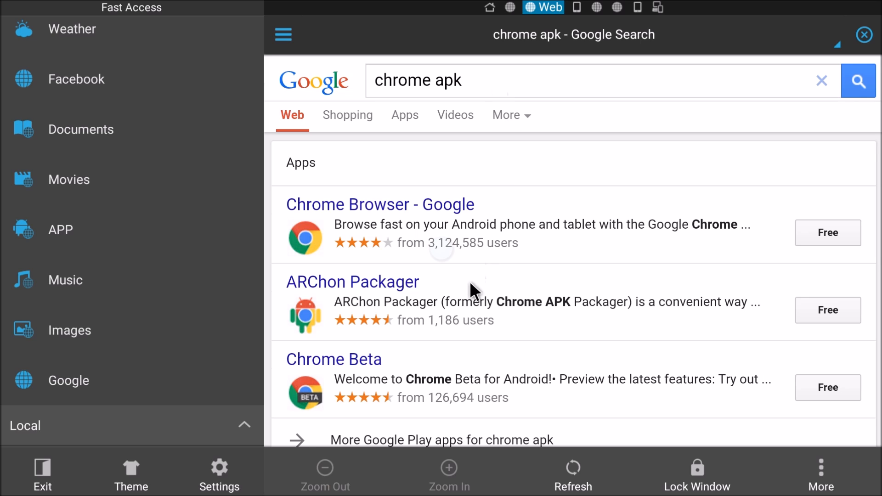
pyautogui.scroll(-3)
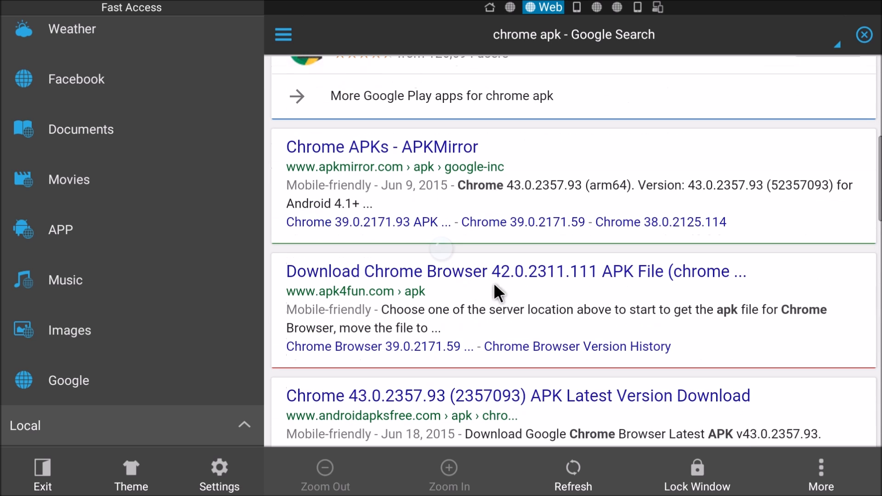
pyautogui.moveTo(387, 183)
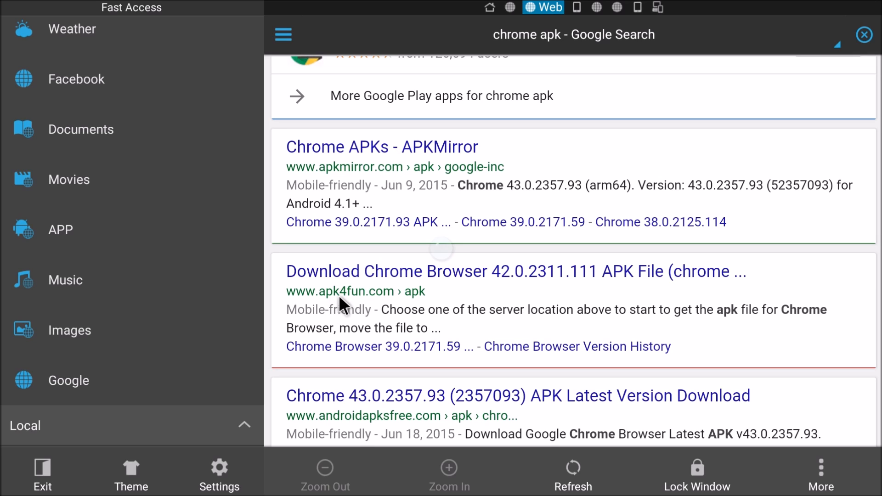
pyautogui.moveTo(356, 153)
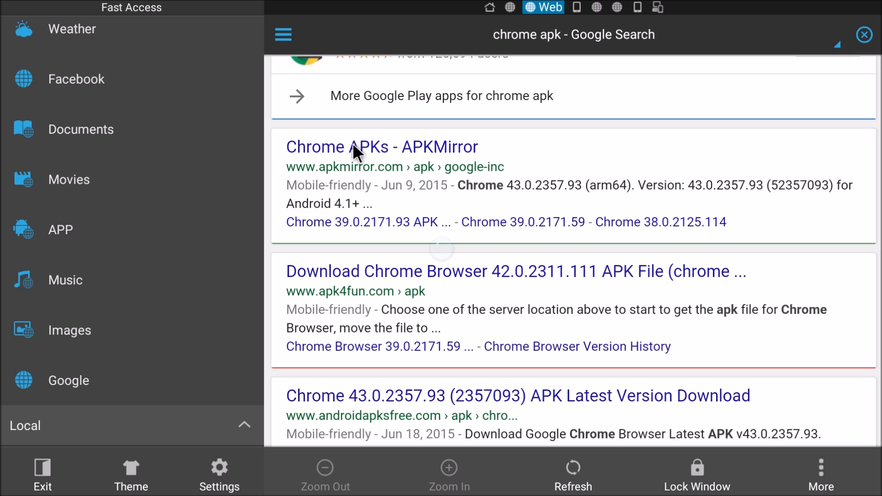
# Step: Reach the APKMirror download page for Chrome 43.0.2357.93 (arm64)
pyautogui.click(381, 147)
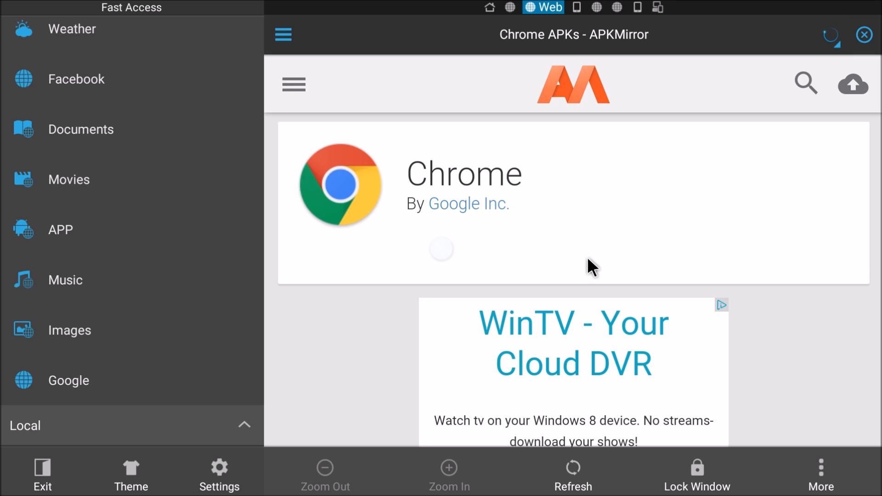
pyautogui.scroll(-3)
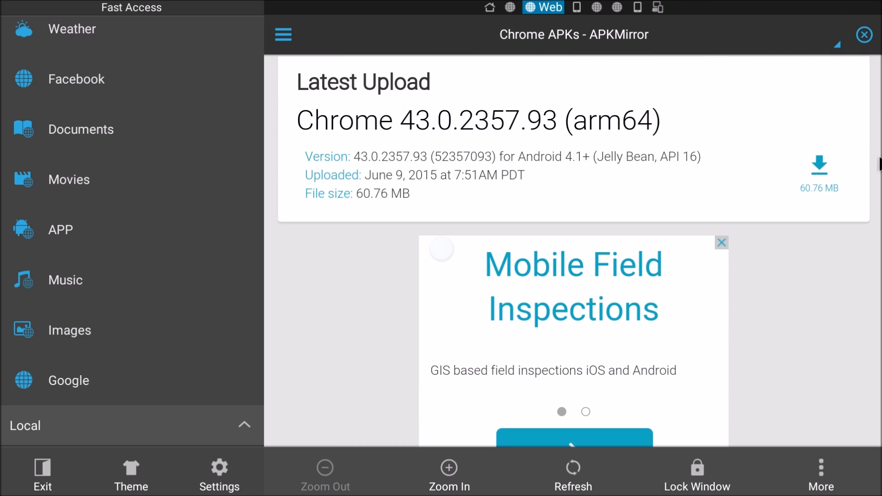
pyautogui.click(818, 165)
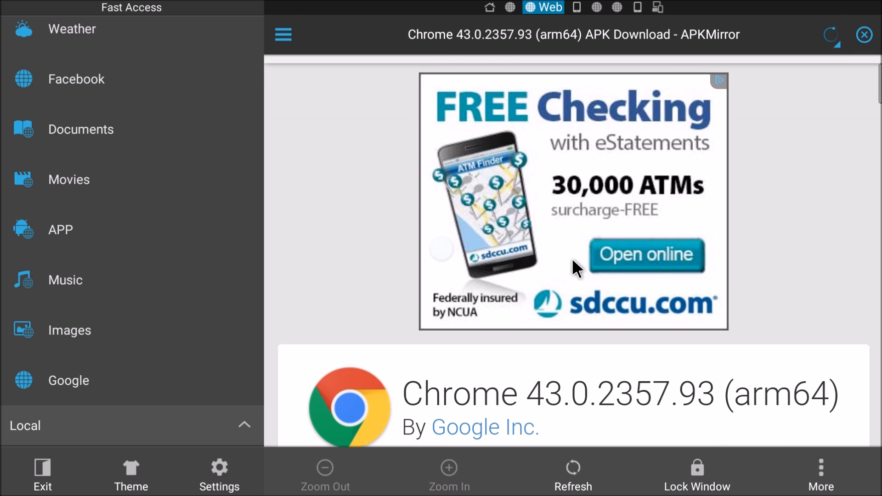
pyautogui.scroll(-3)
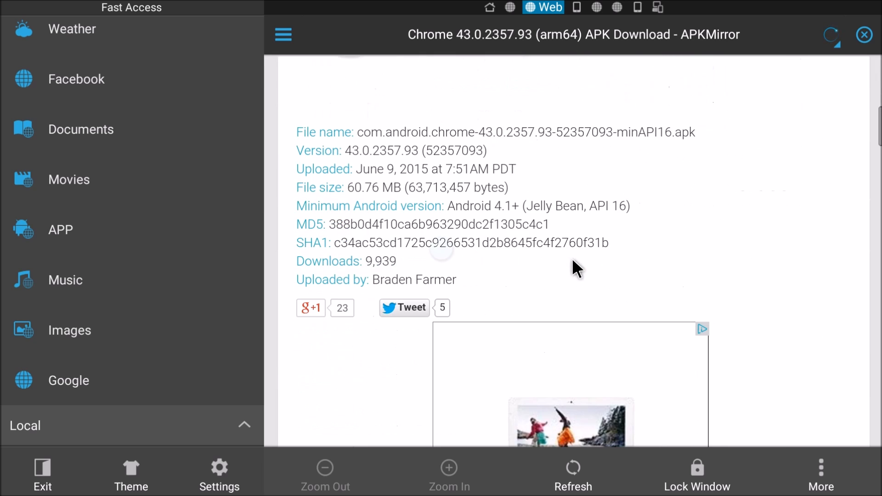
pyautogui.scroll(-3)
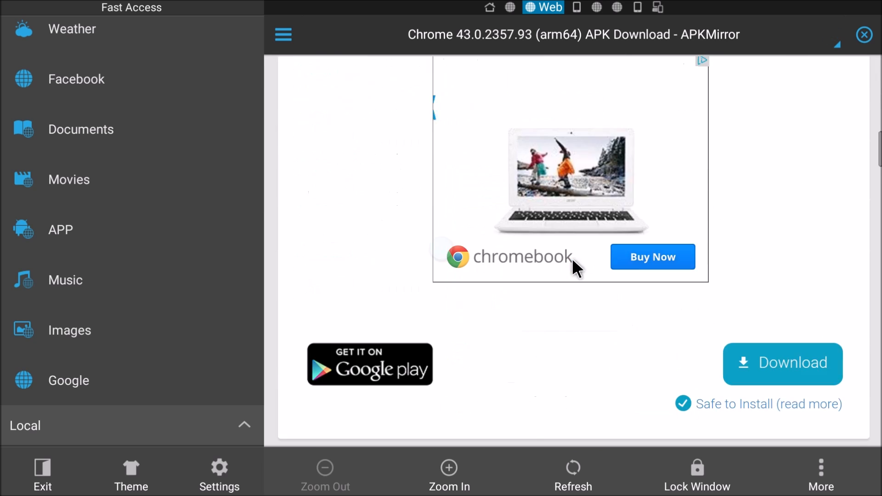
pyautogui.scroll(-3)
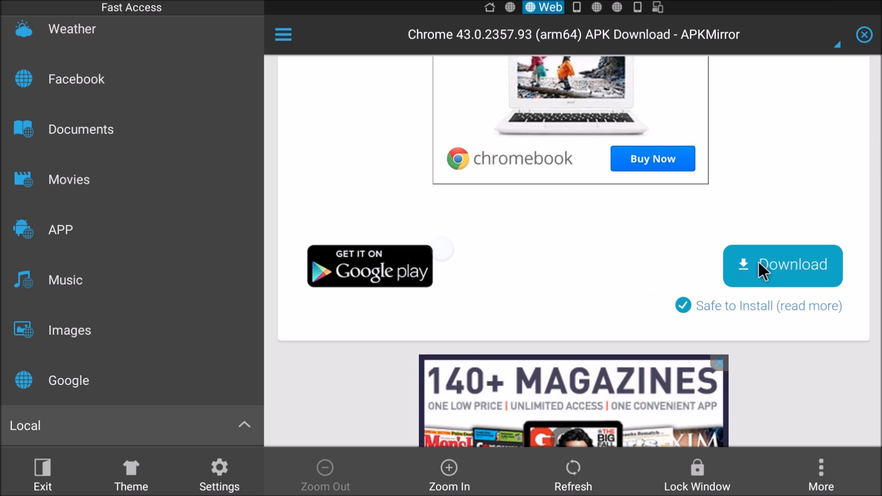
# Step: Download the Chrome 43 APK, open it and proceed through Install and the permissions screen
pyautogui.click(781, 265)
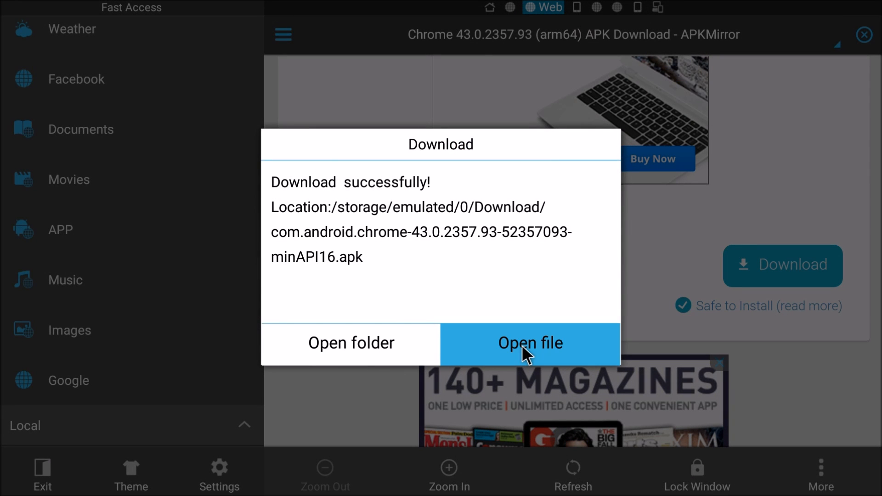
pyautogui.click(529, 343)
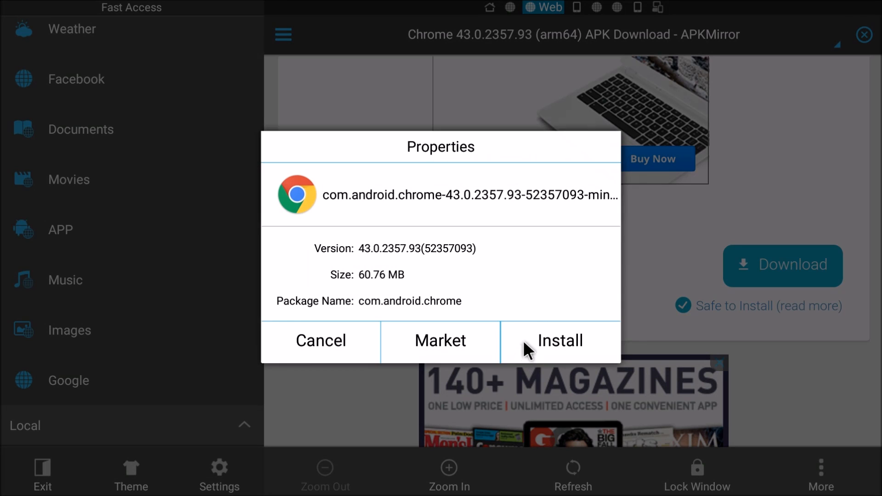
pyautogui.click(558, 340)
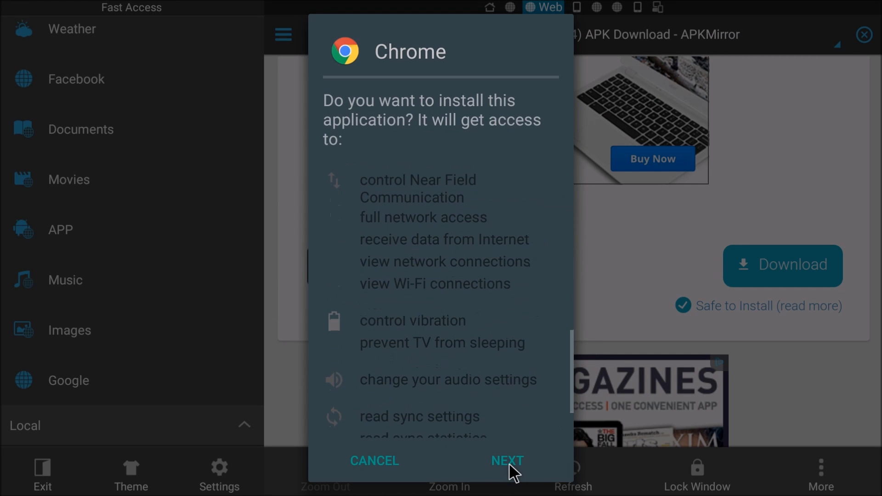
pyautogui.click(507, 460)
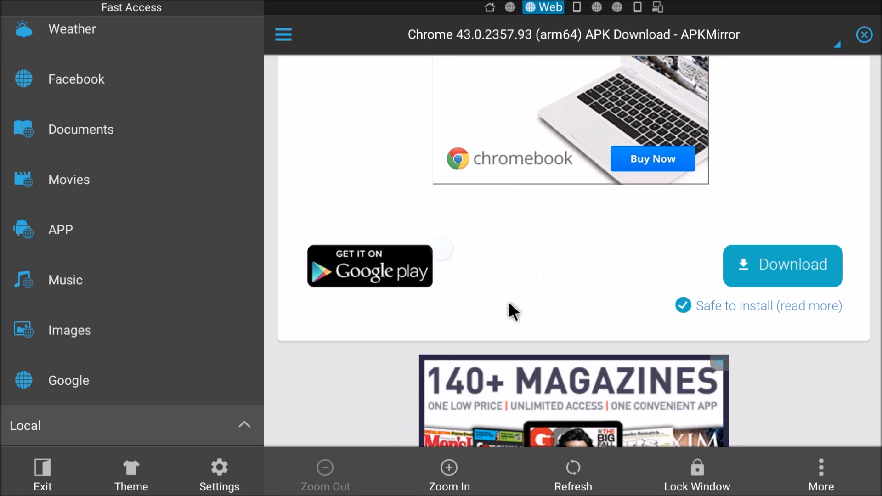
# Step: Return to Google and submit a search for 'firefox apk' via the suggestion
pyautogui.scroll(3)
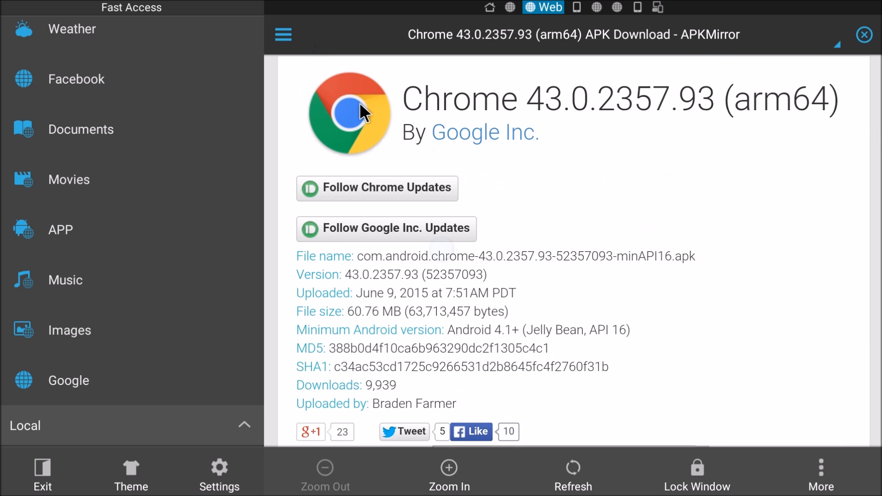
pyautogui.moveTo(381, 124)
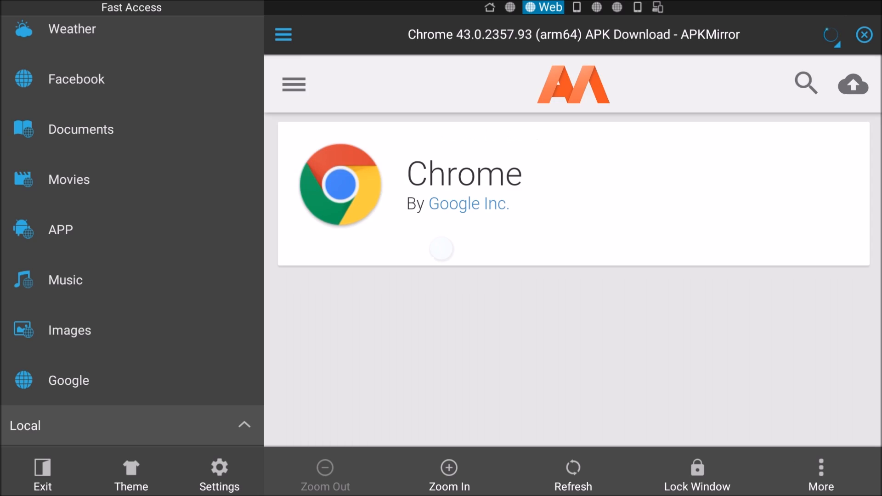
pyautogui.scroll(-3)
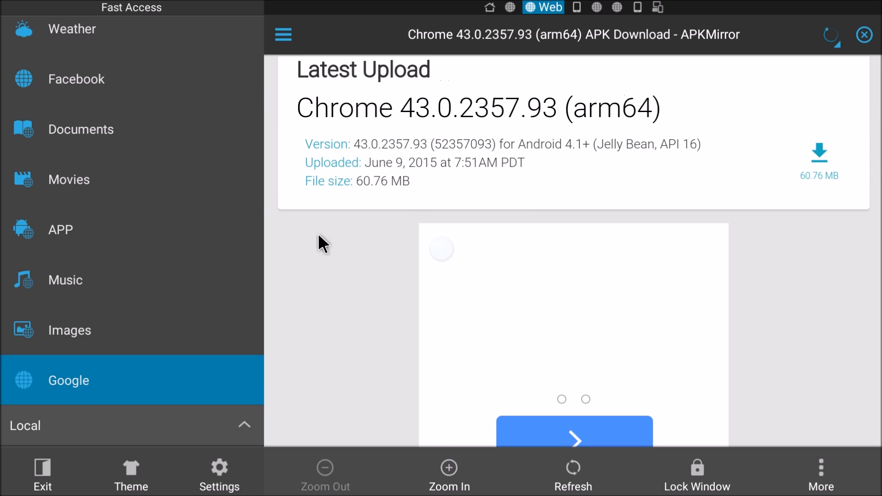
pyautogui.click(67, 380)
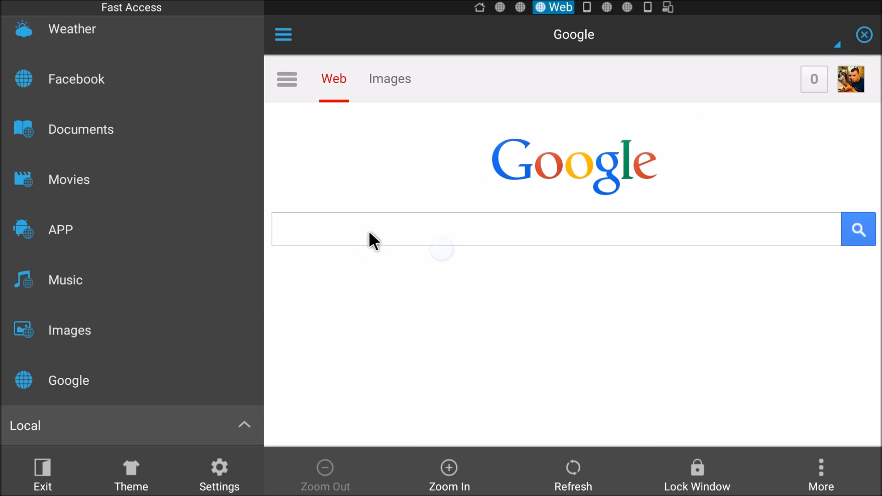
pyautogui.click(554, 229)
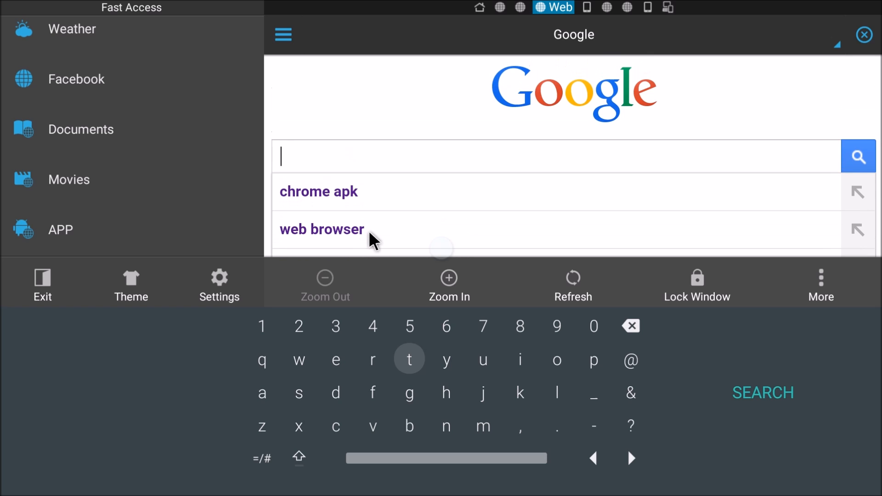
pyautogui.write('fire')
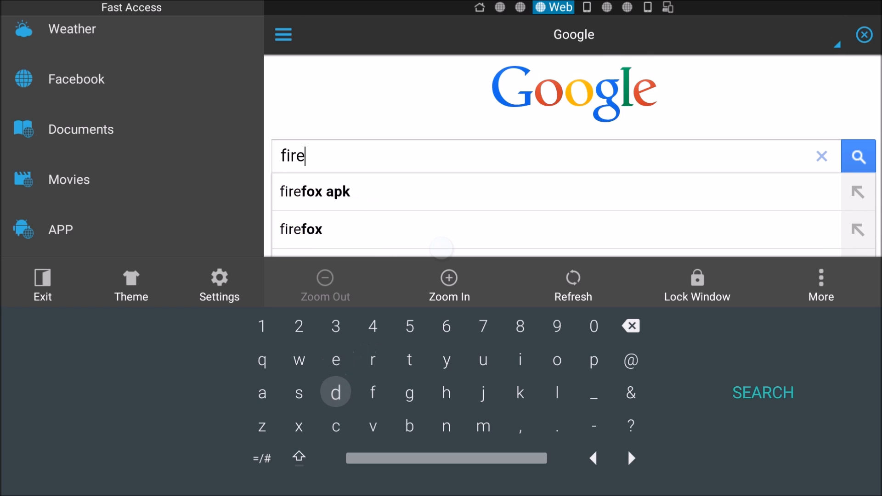
pyautogui.click(315, 191)
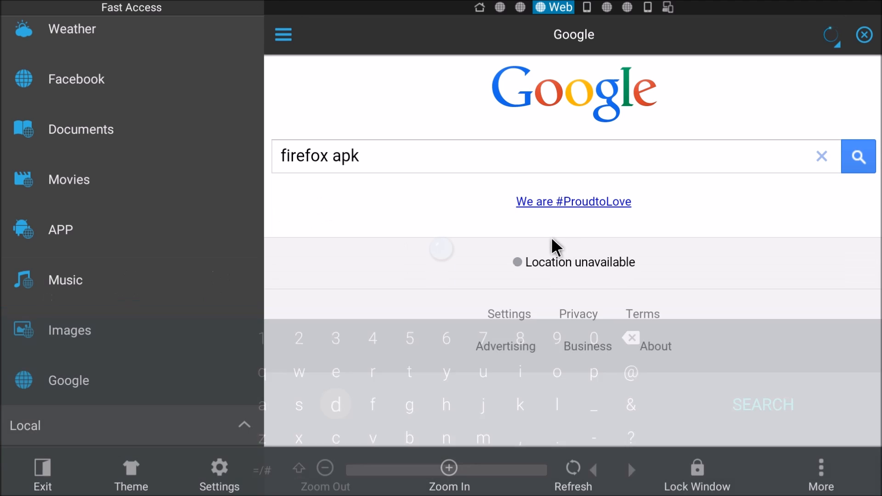
# Step: Download the Firefox Beta 39.0 APK from the APKMirror result page
pyautogui.click(858, 156)
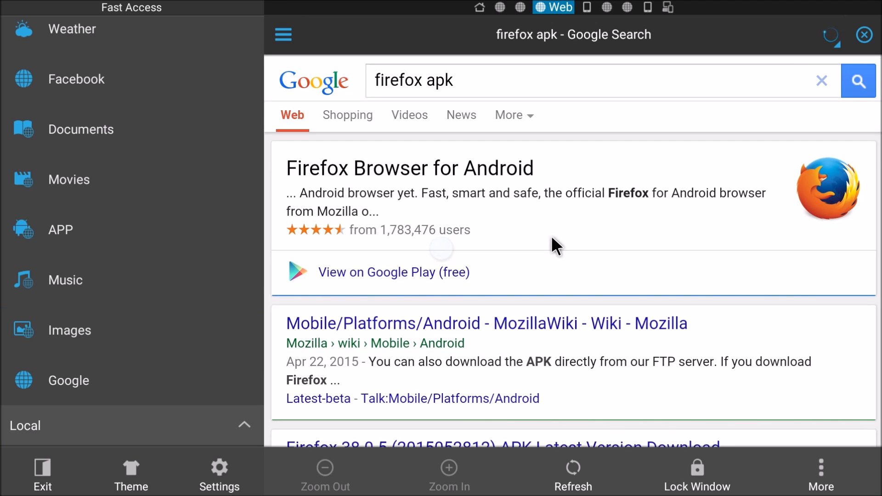
pyautogui.scroll(-3)
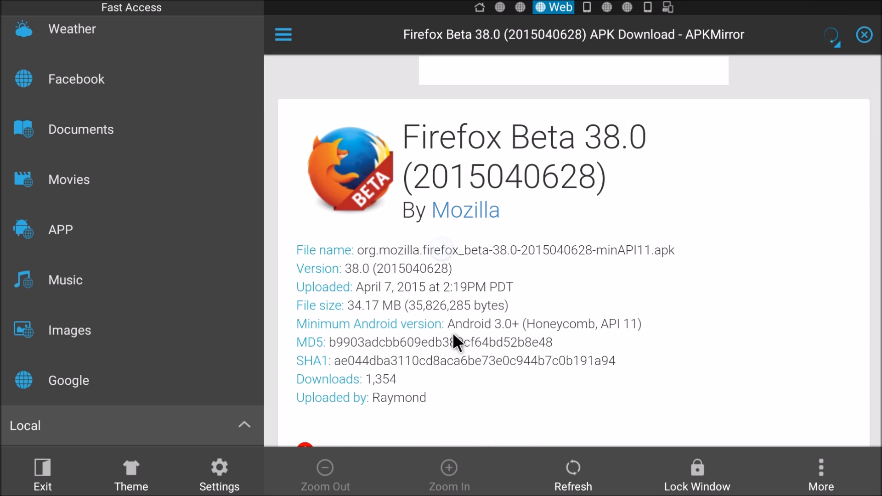
pyautogui.scroll(-3)
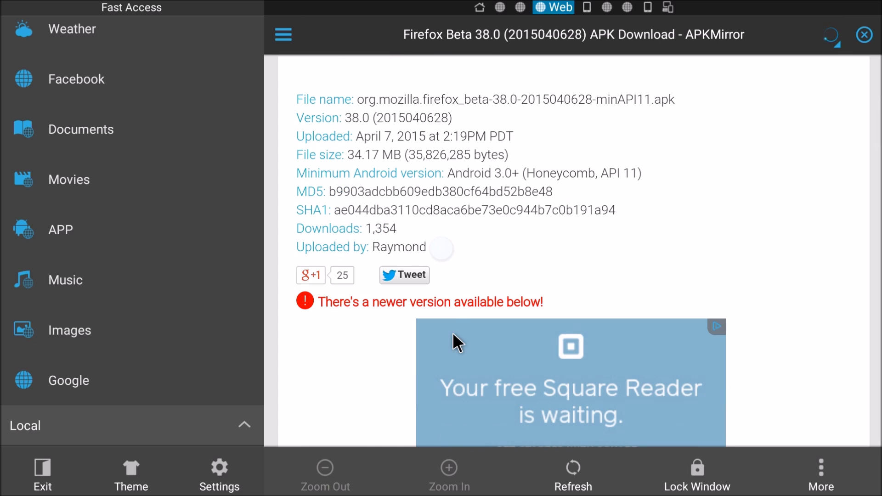
pyautogui.scroll(-3)
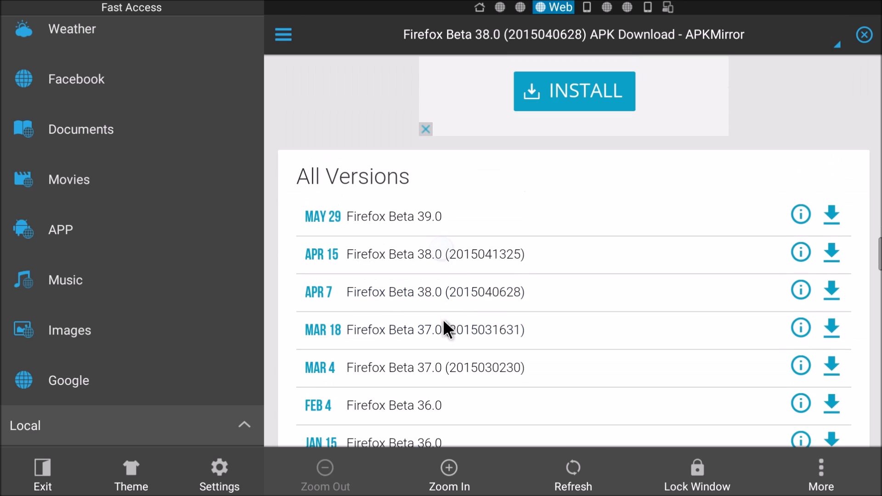
pyautogui.moveTo(865, 233)
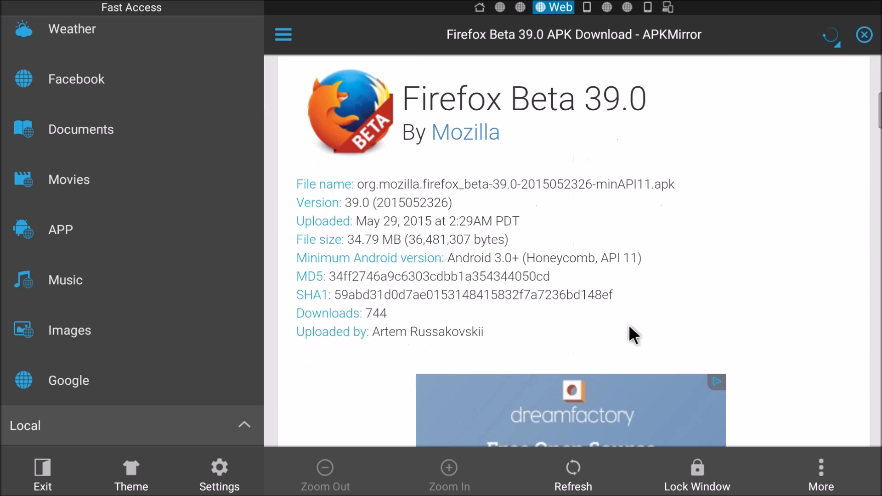
pyautogui.scroll(-3)
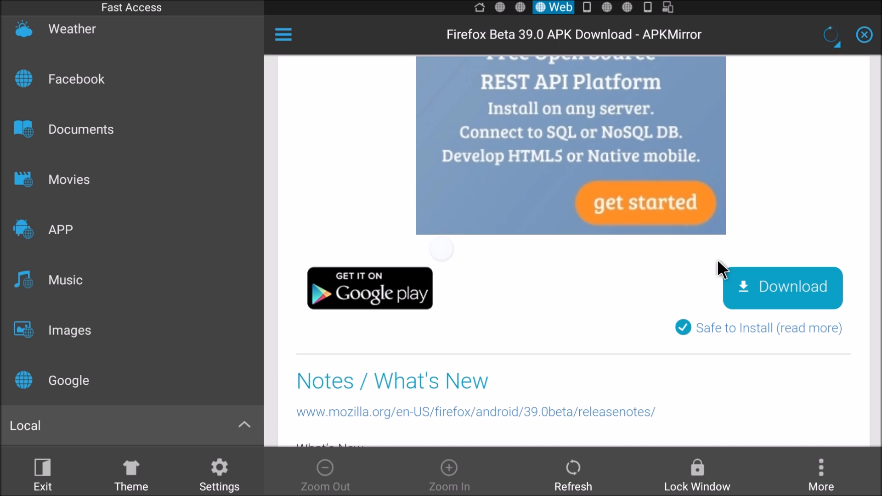
pyautogui.click(783, 287)
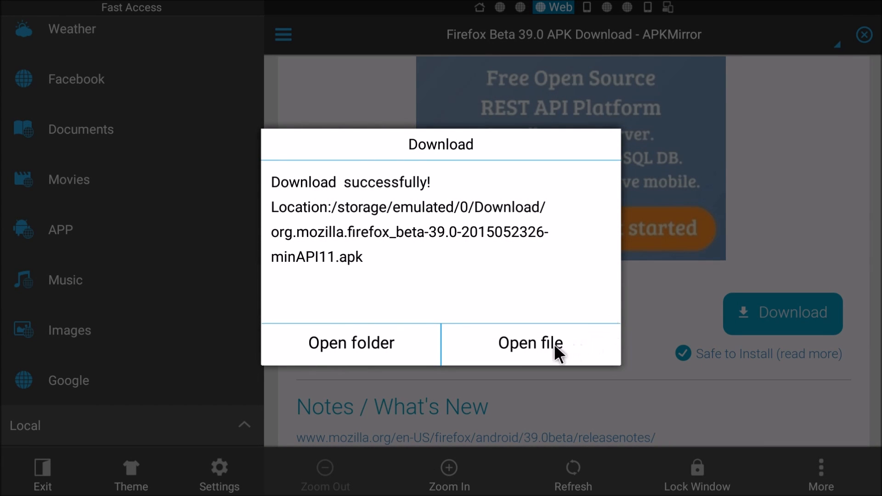
# Step: Install Firefox Beta from the downloaded APK and confirm the app installed
pyautogui.click(530, 343)
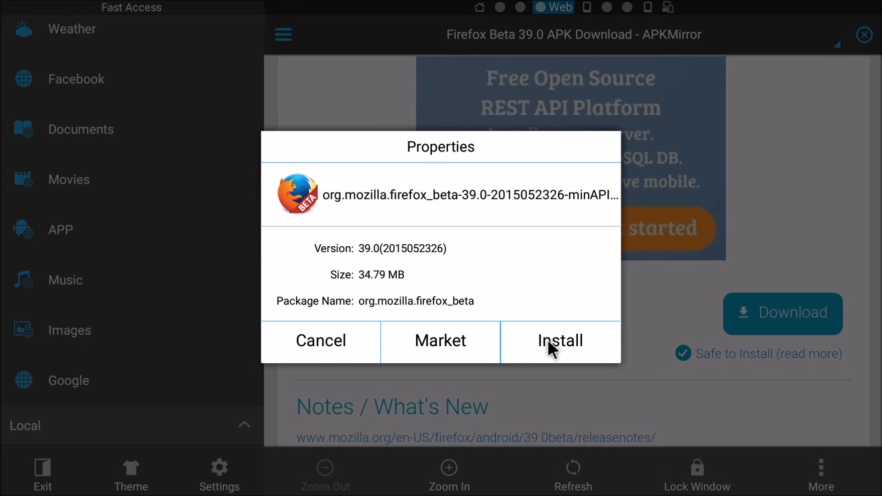
pyautogui.click(559, 340)
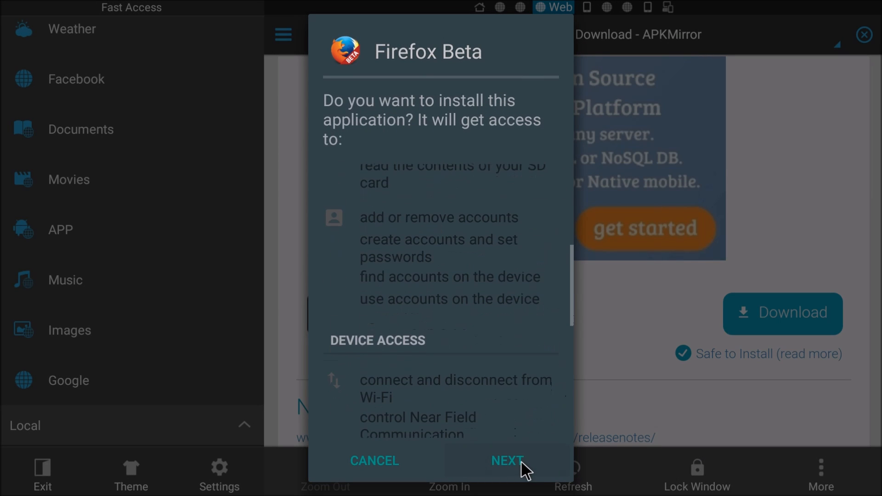
pyautogui.click(505, 460)
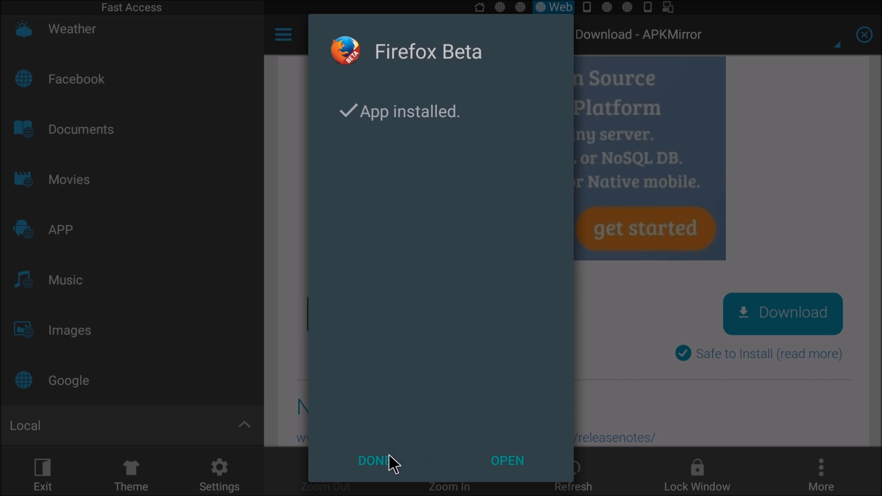
pyautogui.click(379, 460)
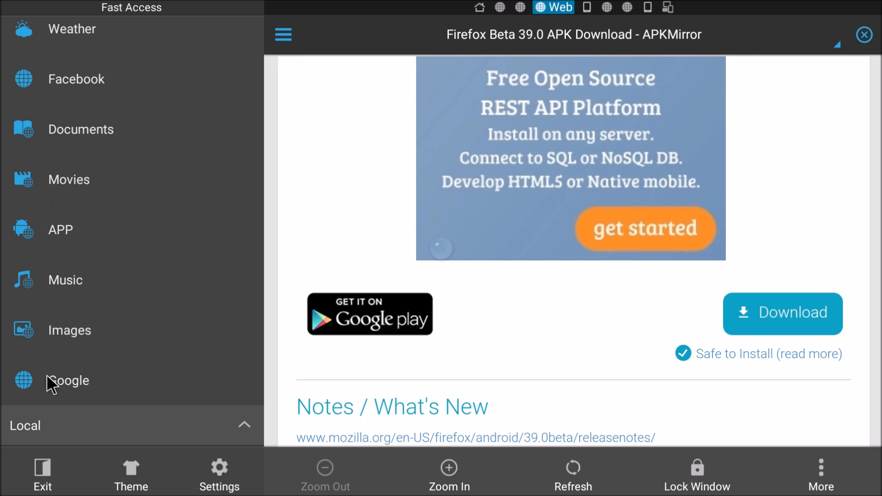
# Step: Return to Google and search for 'dolphin browser apk' from the 'dolp' suggestion
pyautogui.click(68, 380)
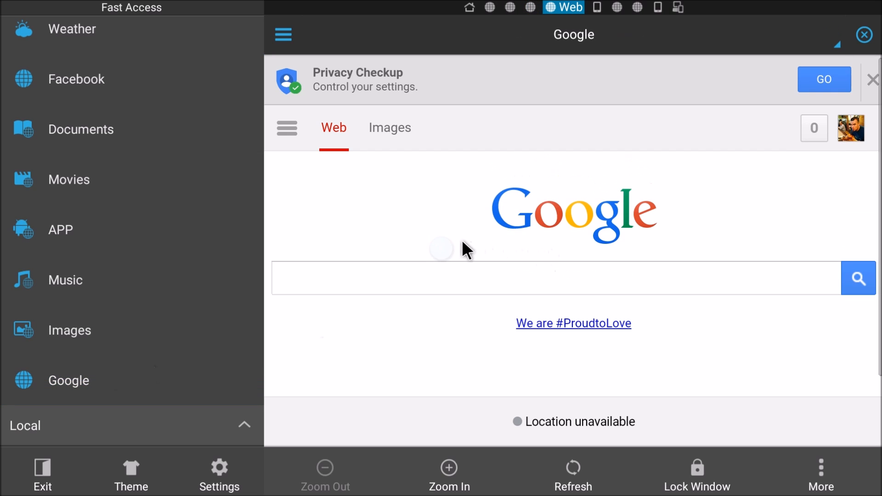
pyautogui.click(554, 278)
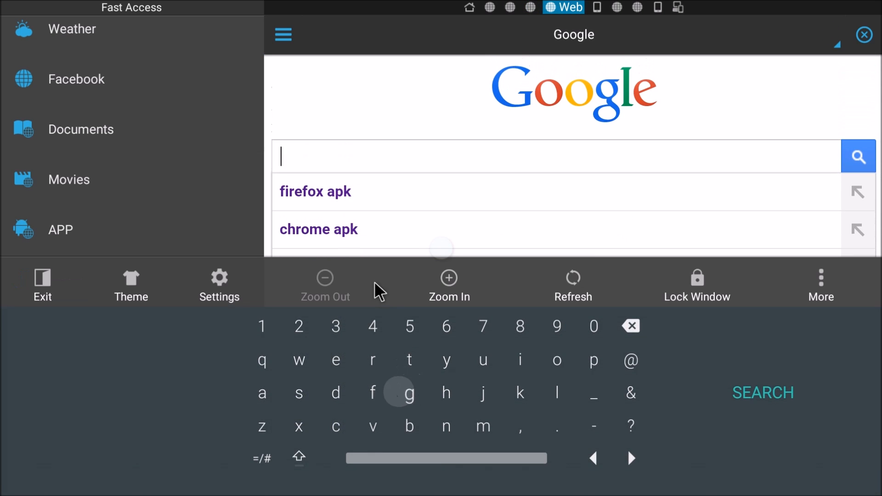
pyautogui.write('d')
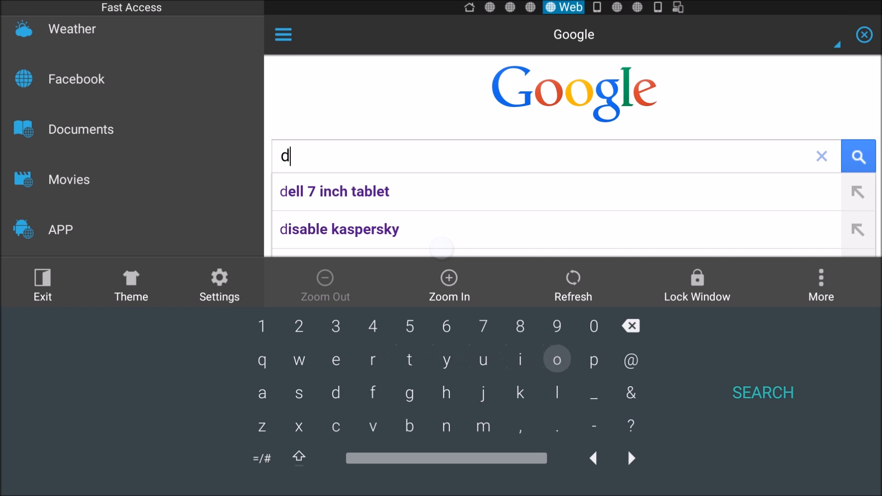
pyautogui.write('olp')
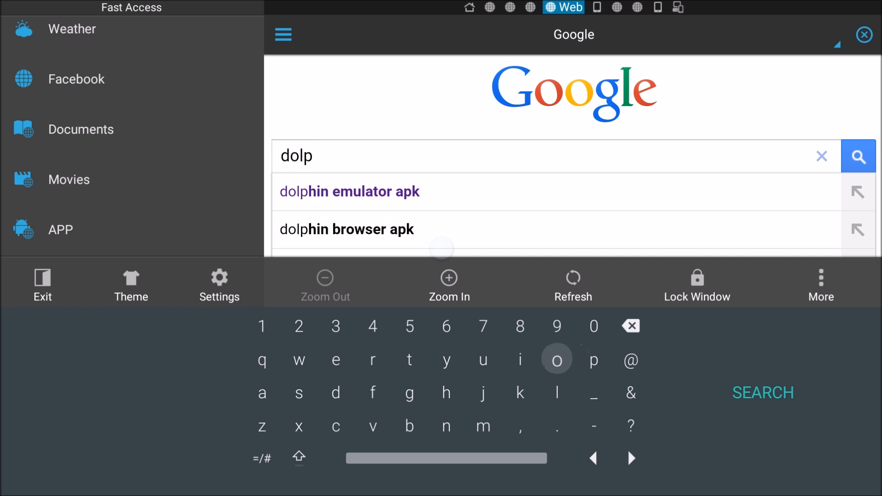
pyautogui.click(346, 229)
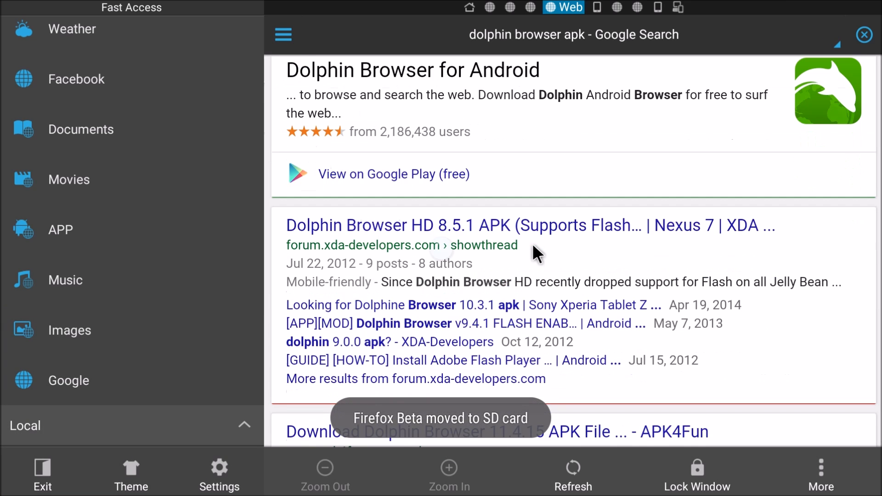
# Step: Open the Dolphin Browser APKs - APKMirror search result
pyautogui.scroll(-3)
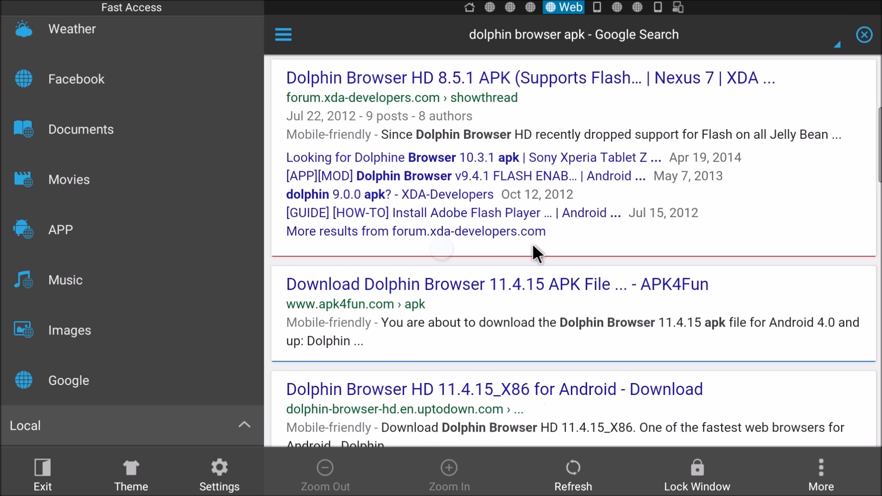
pyautogui.scroll(-3)
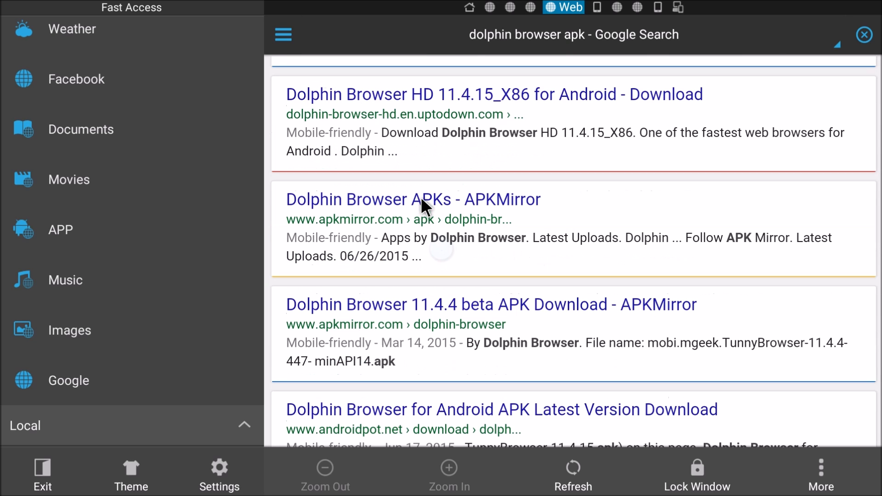
pyautogui.click(413, 199)
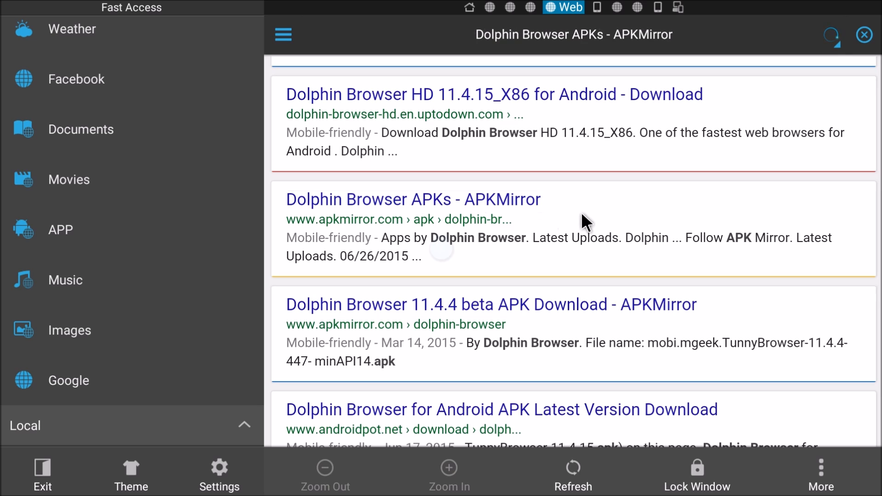
# Step: Download the Dolphin 11.4.15 APK from APKMirror, hiding the download dialog
pyautogui.click(413, 199)
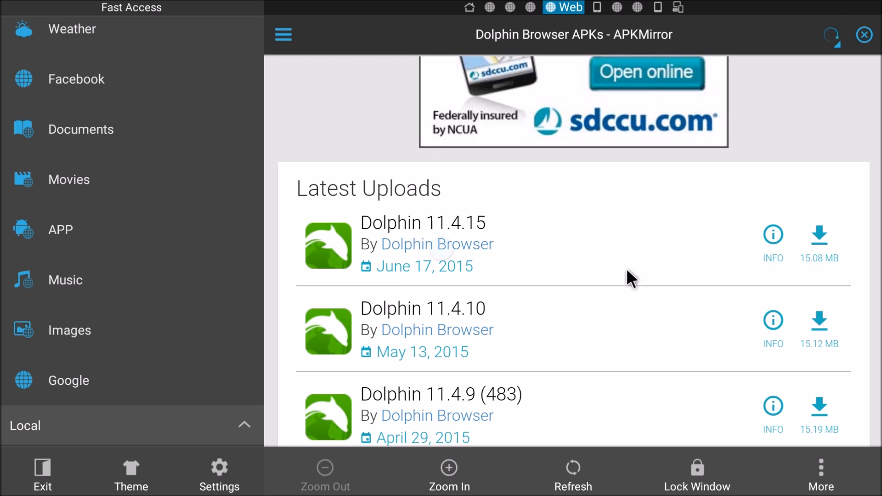
pyautogui.click(422, 223)
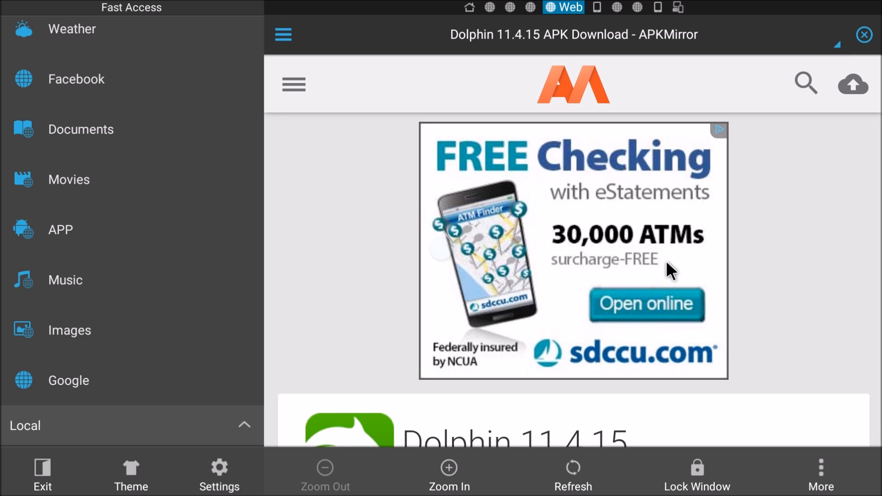
pyautogui.scroll(-3)
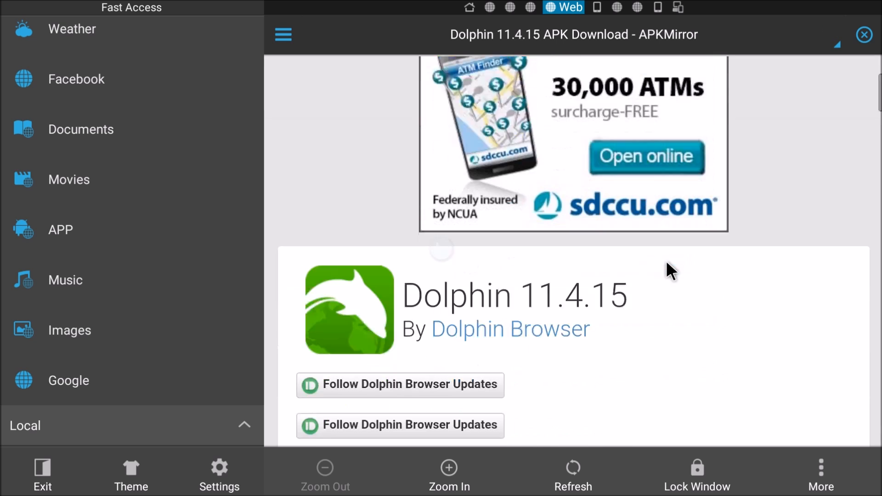
pyautogui.scroll(-3)
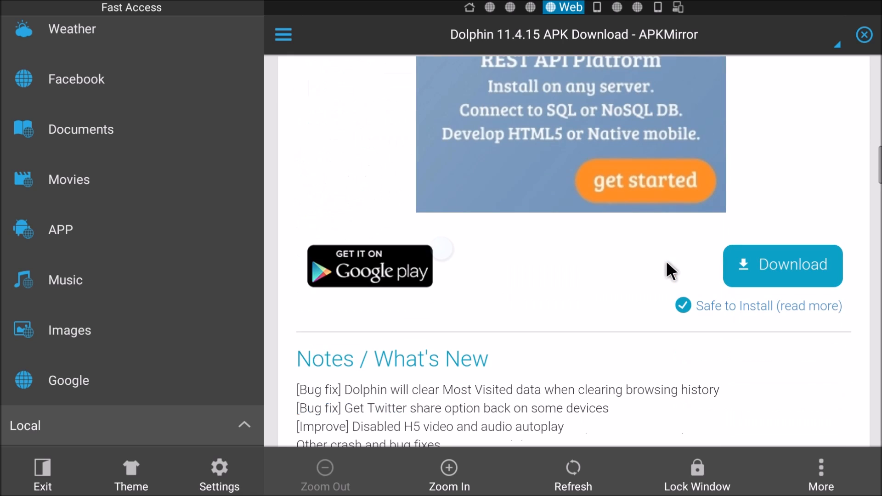
pyautogui.click(780, 265)
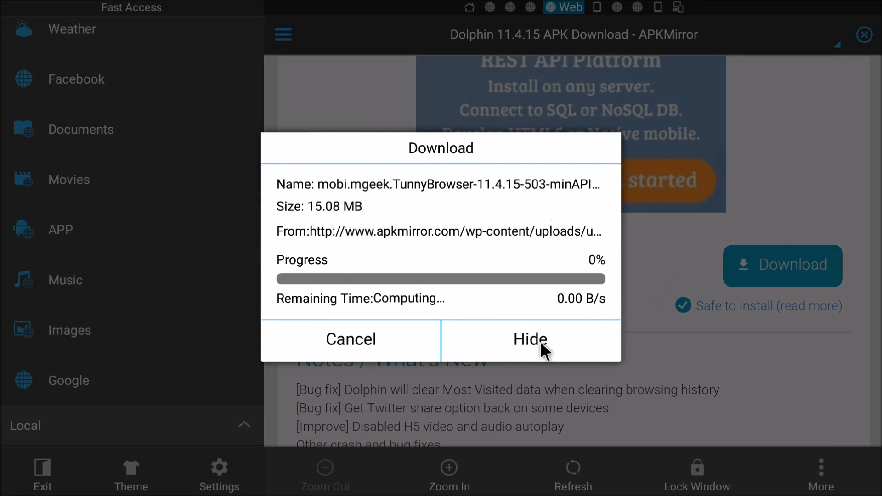
pyautogui.click(528, 339)
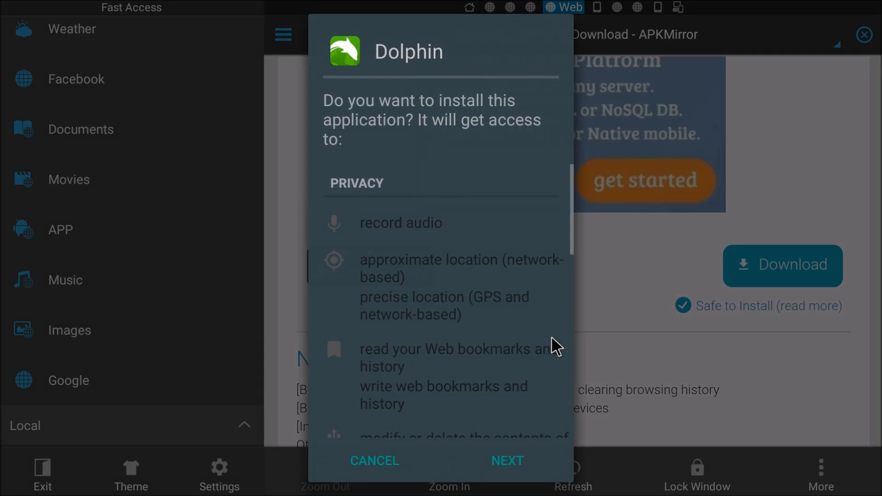
# Step: Proceed through the Dolphin installer until the app is installed
pyautogui.scroll(-3)
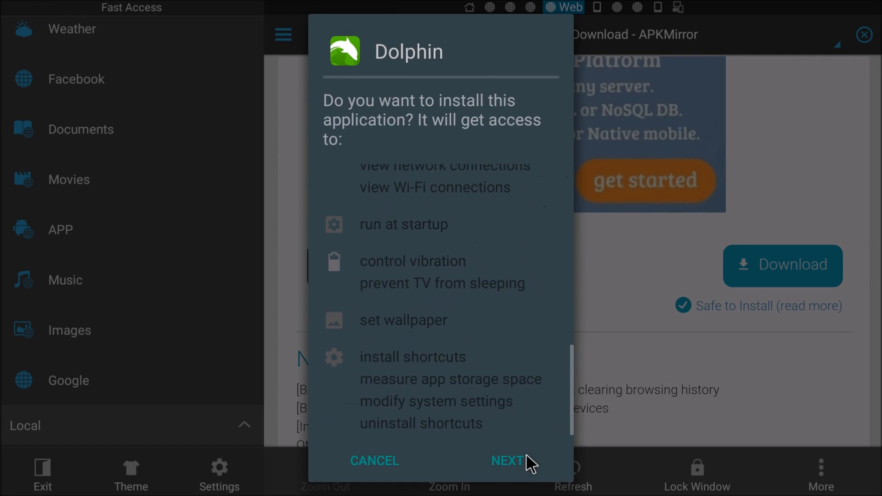
pyautogui.click(507, 461)
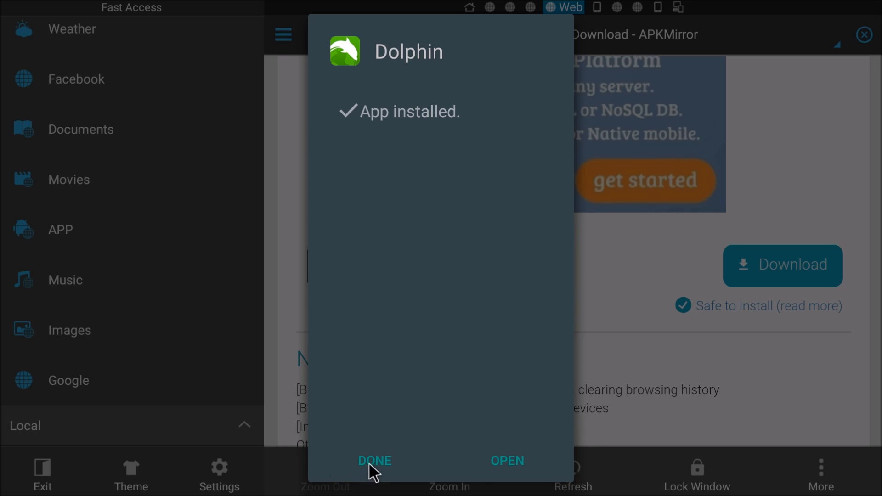
# Step: Dismiss the install notice and open the Download folder
pyautogui.click(374, 460)
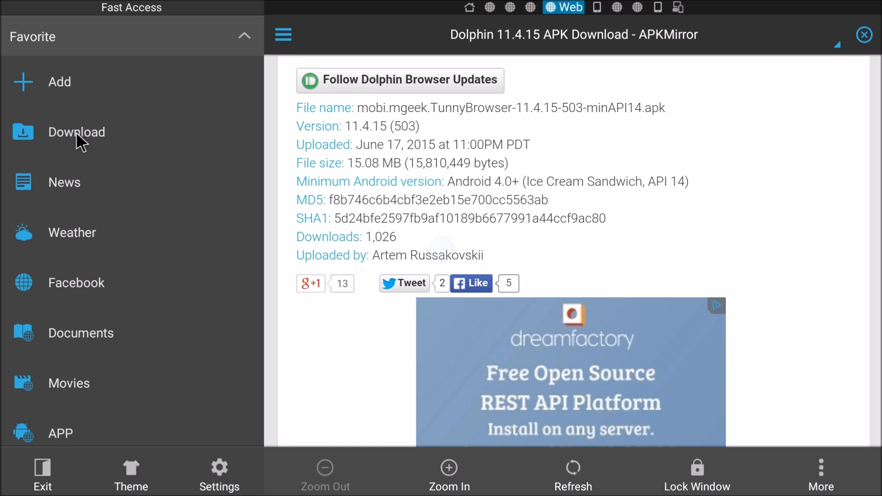
pyautogui.click(76, 131)
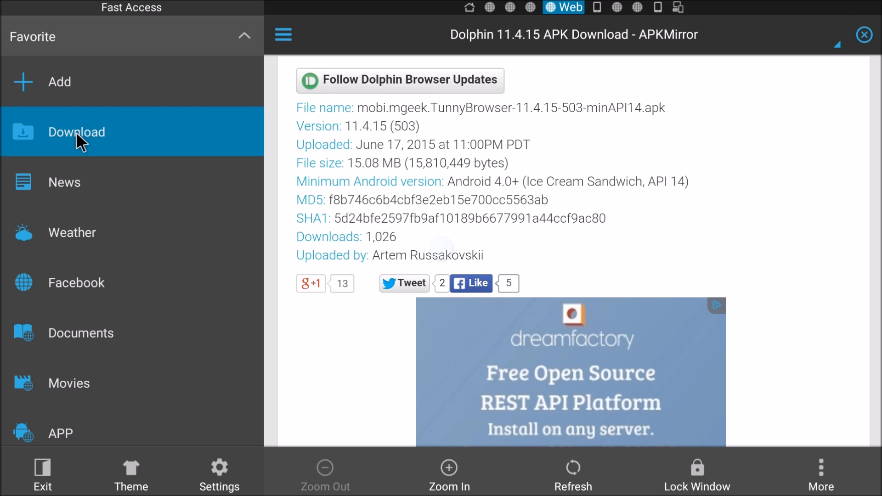
pyautogui.click(76, 131)
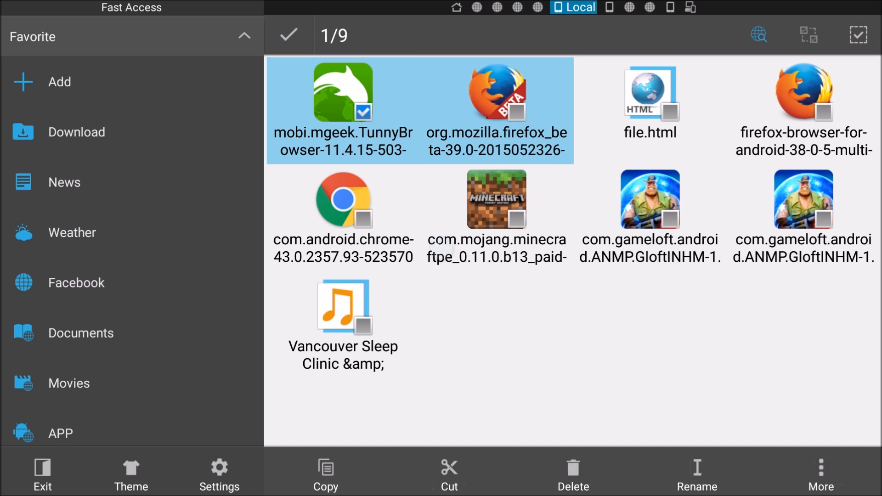
# Step: Select seven downloaded files including the Firefox and Chrome APKs and confirm deleting them (199.95 MB)
pyautogui.click(650, 93)
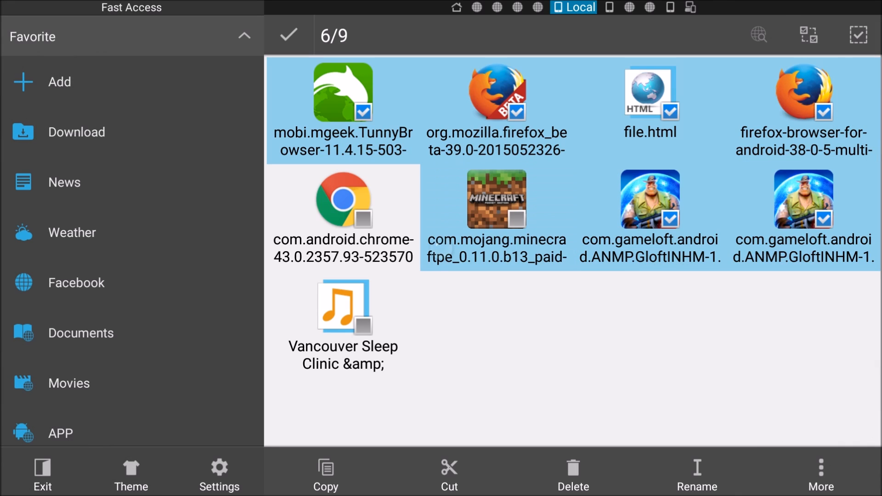
pyautogui.click(496, 199)
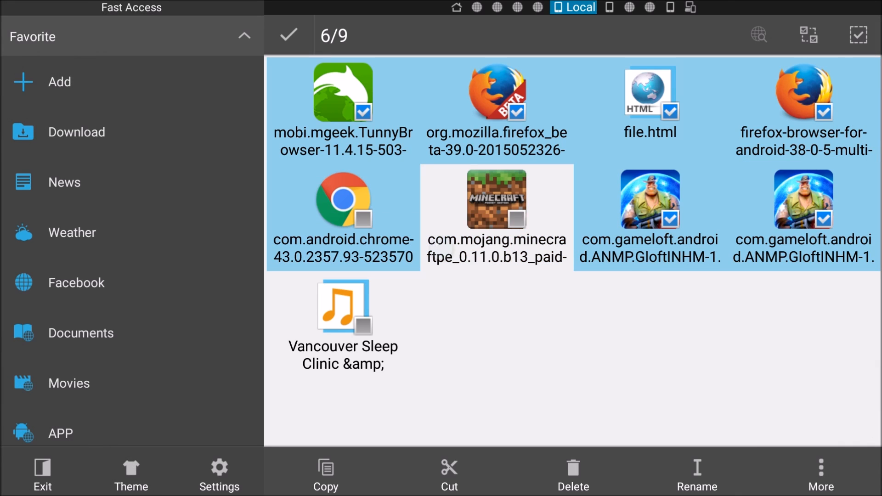
pyautogui.click(343, 308)
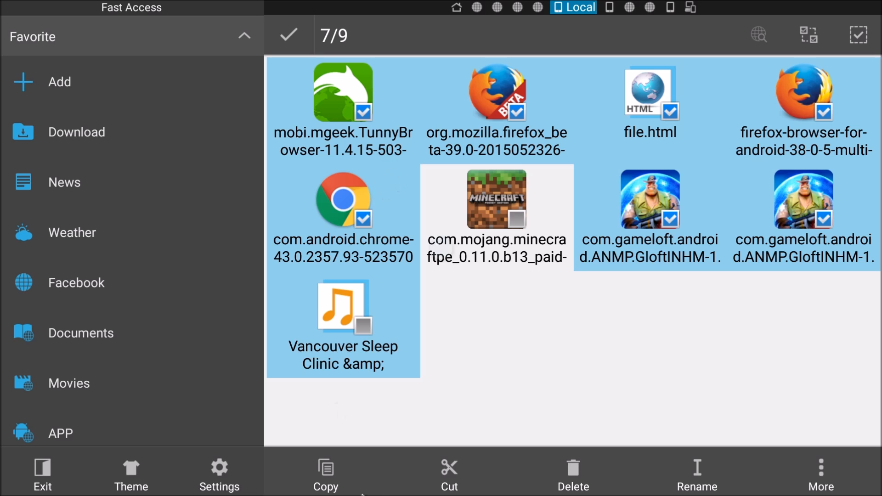
pyautogui.click(572, 472)
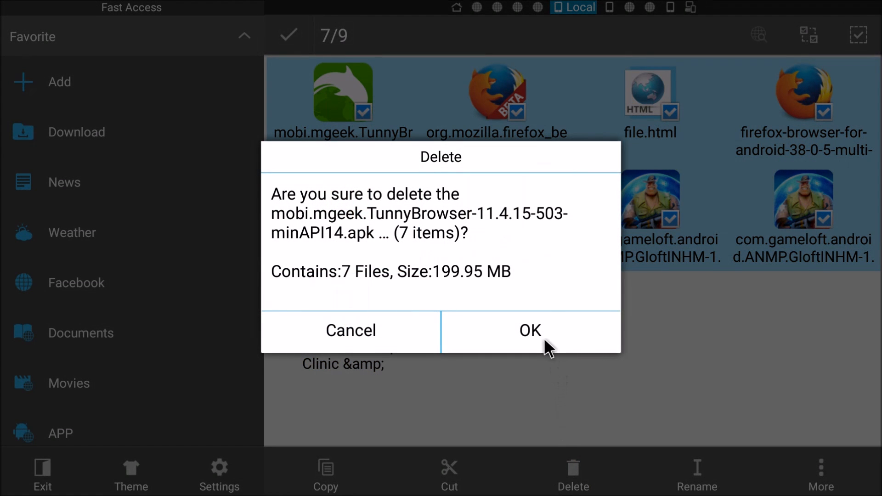
pyautogui.moveTo(515, 344)
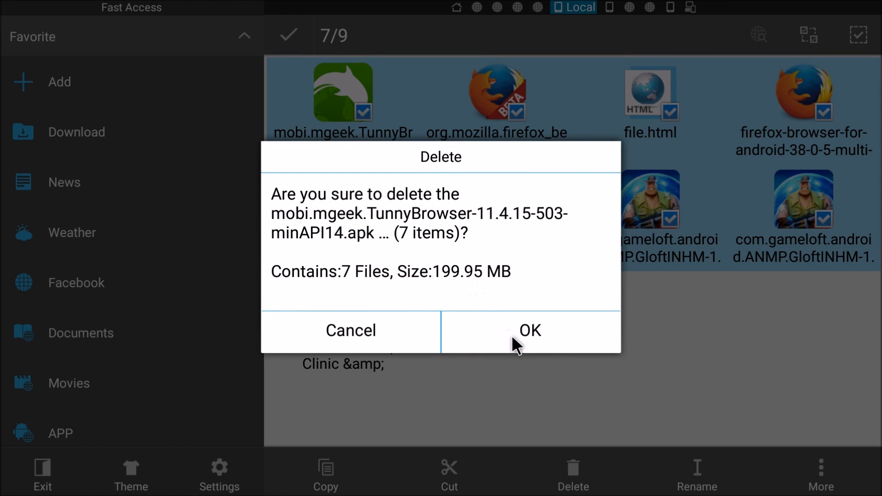
pyautogui.click(527, 330)
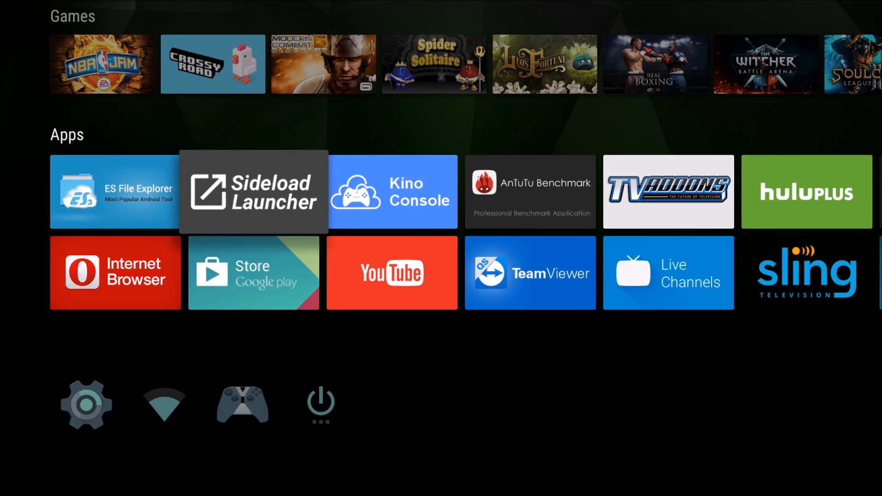
# Step: Launch Sideload Launcher from the Apps row of the Android TV home screen
pyautogui.click(253, 191)
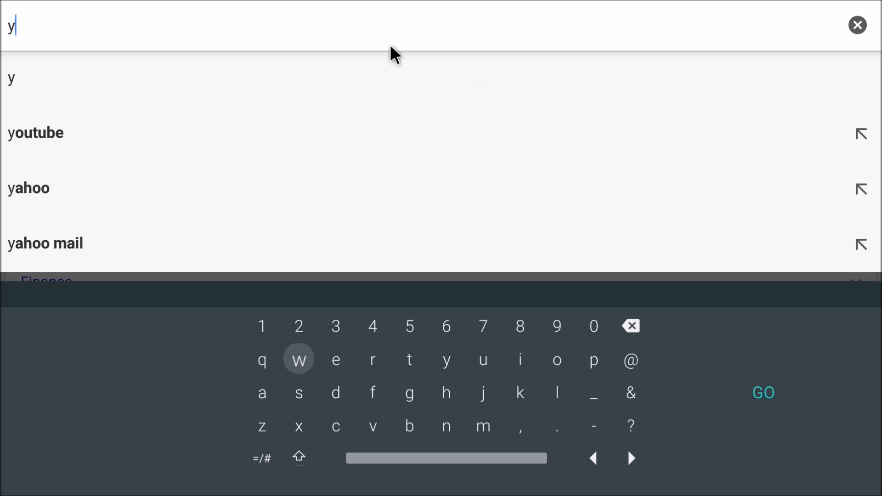
pyautogui.moveTo(60, 143)
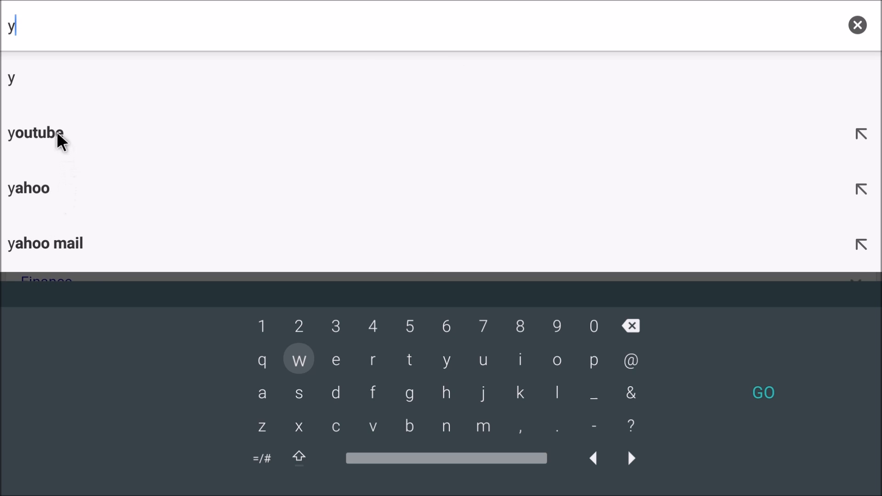
pyautogui.click(36, 133)
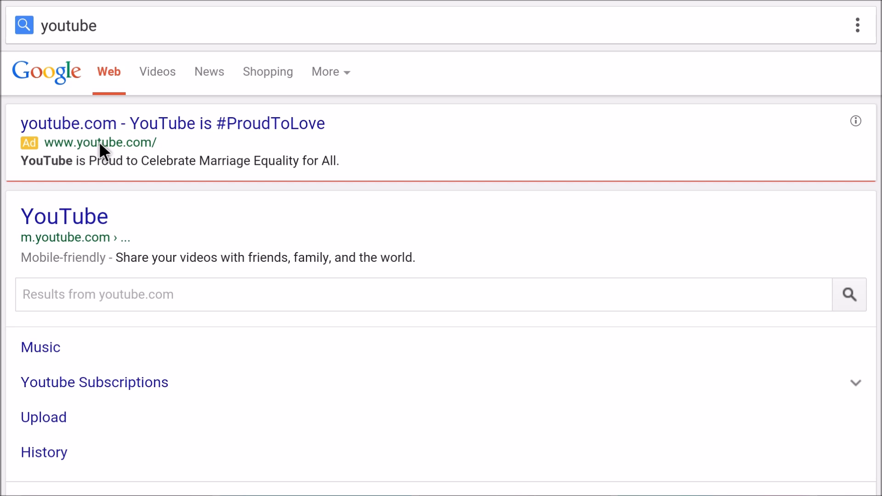
pyautogui.moveTo(104, 150)
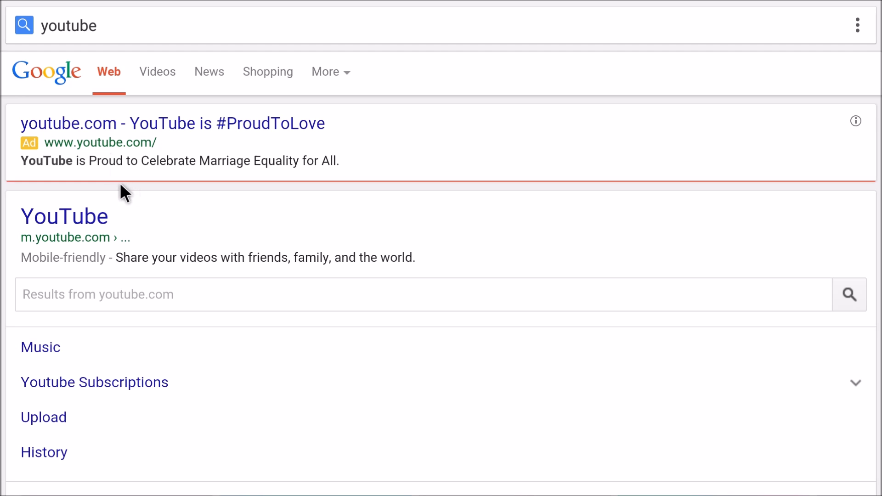
pyautogui.scroll(-3)
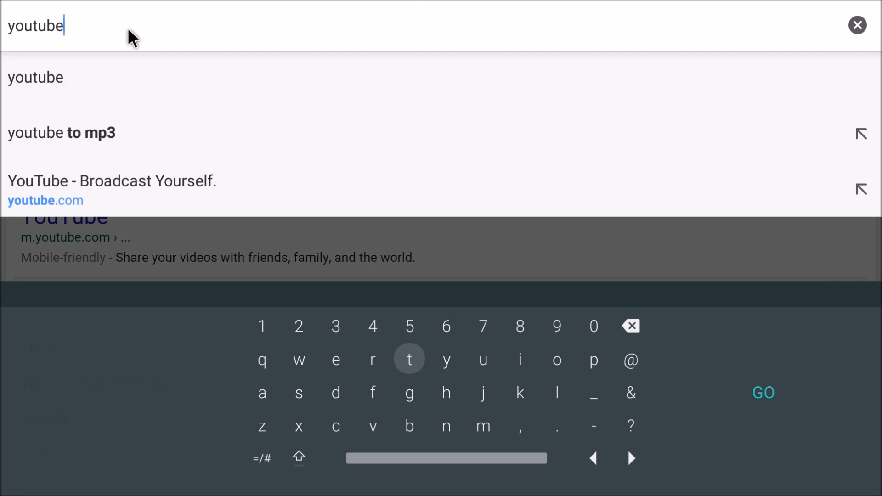
pyautogui.click(857, 26)
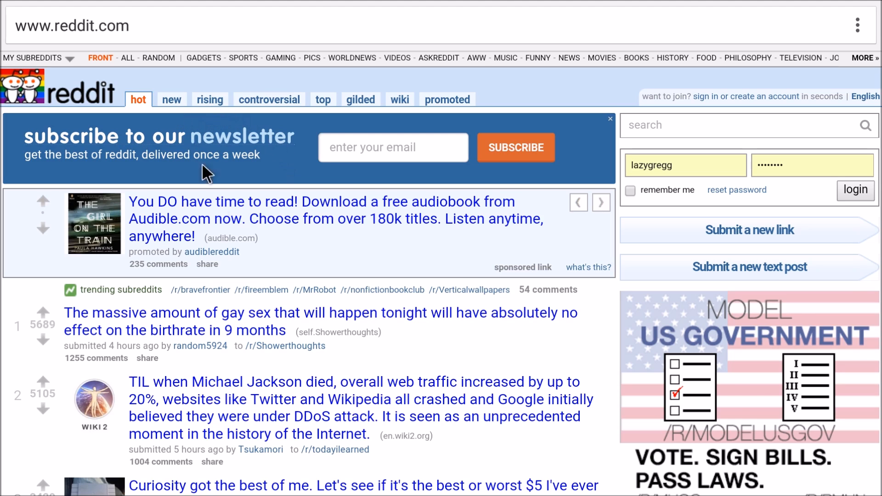
pyautogui.scroll(-3)
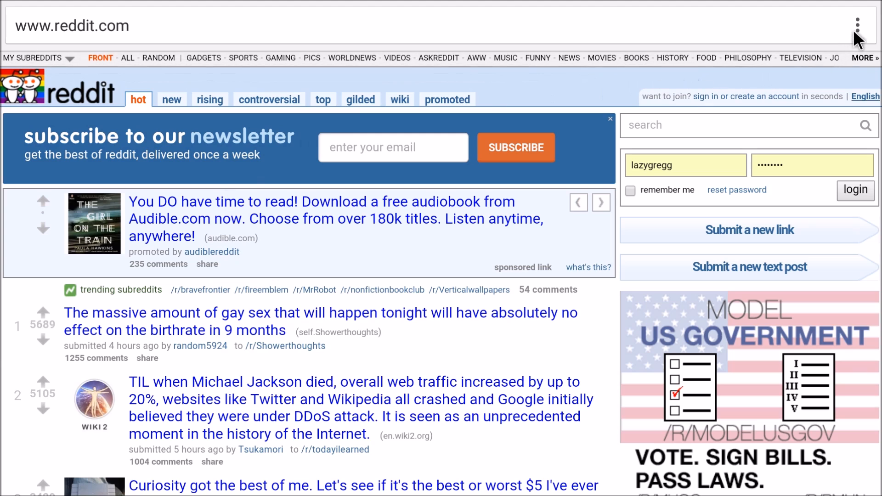
# Step: Bring up Chrome's Help & feedback page from the ⋮ menu, then leave Chrome
pyautogui.click(857, 25)
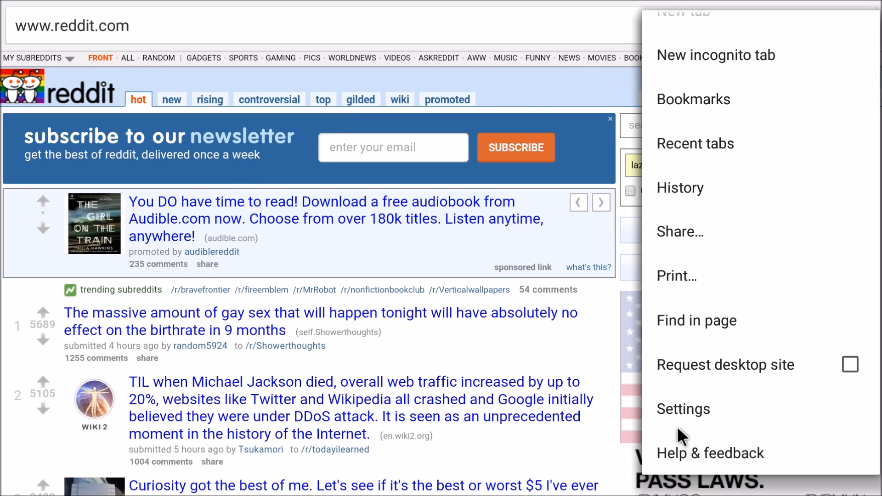
pyautogui.moveTo(696, 456)
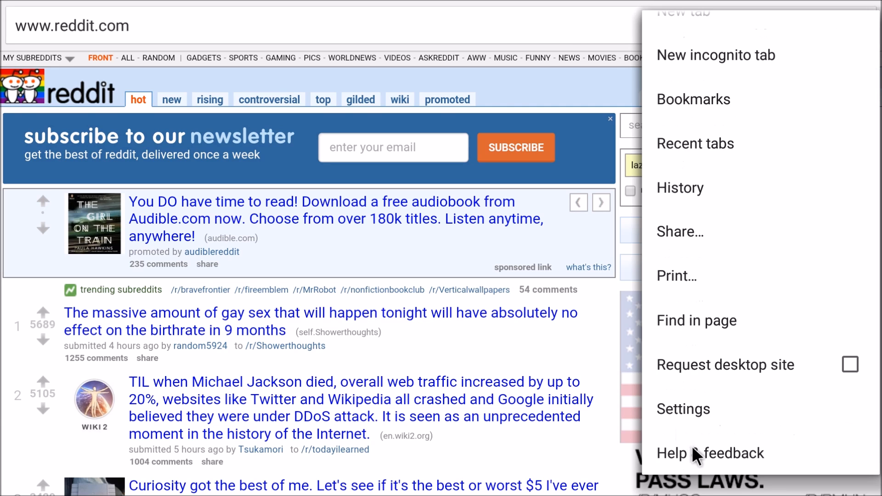
pyautogui.click(709, 453)
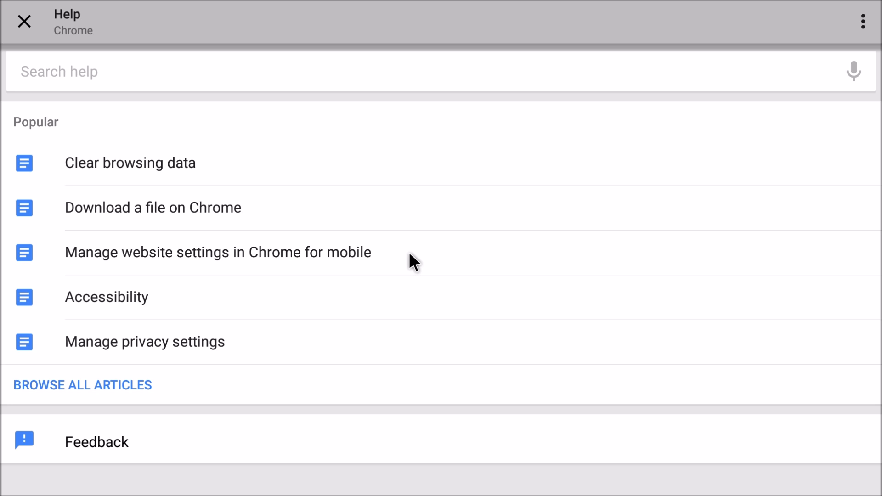
pyautogui.moveTo(873, 6)
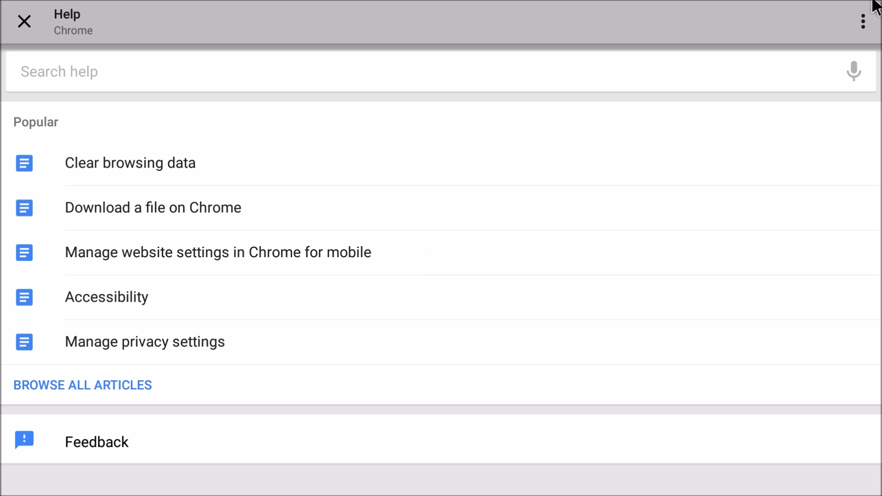
pyautogui.click(864, 21)
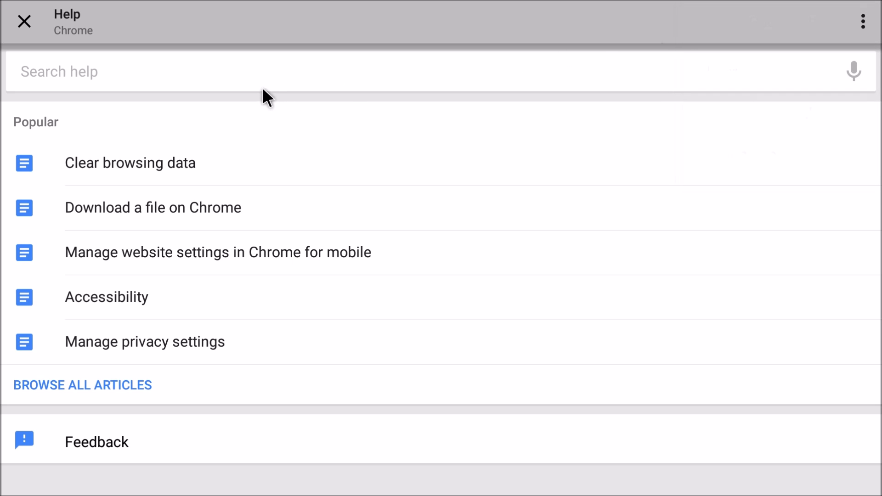
pyautogui.click(24, 21)
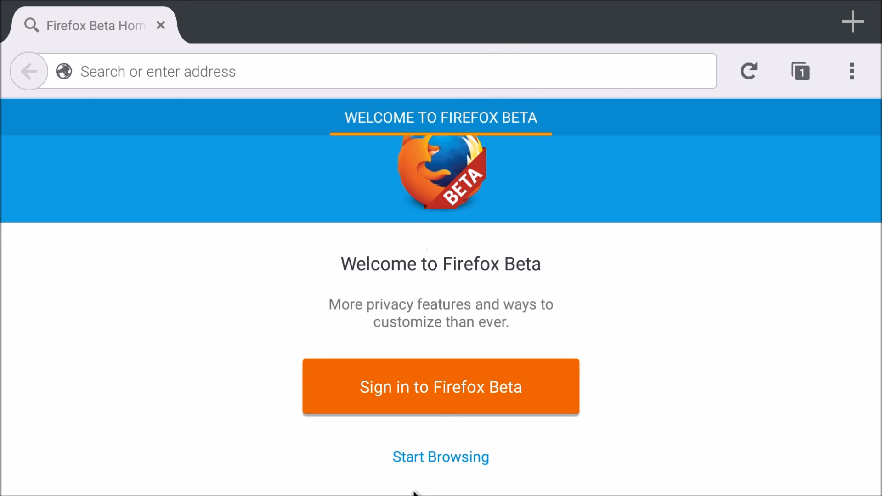
# Step: Skip Firefox Beta sign-in and load yahoo.com from the address bar
pyautogui.click(441, 457)
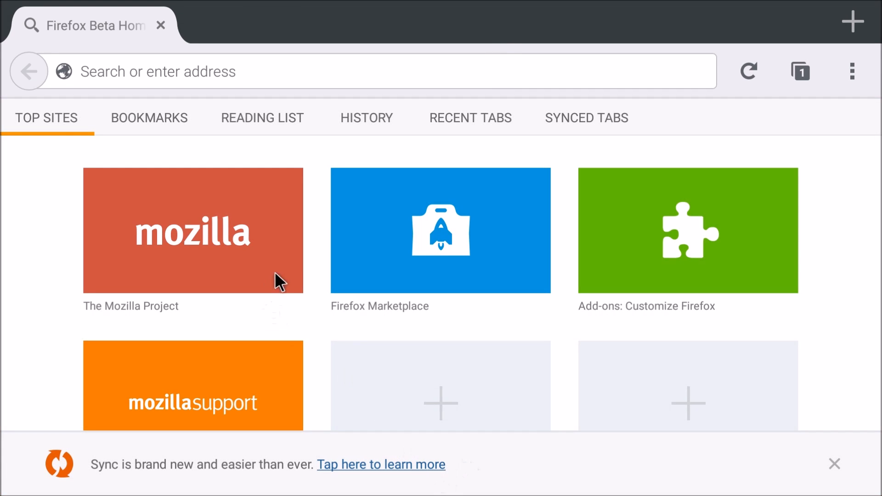
pyautogui.moveTo(239, 109)
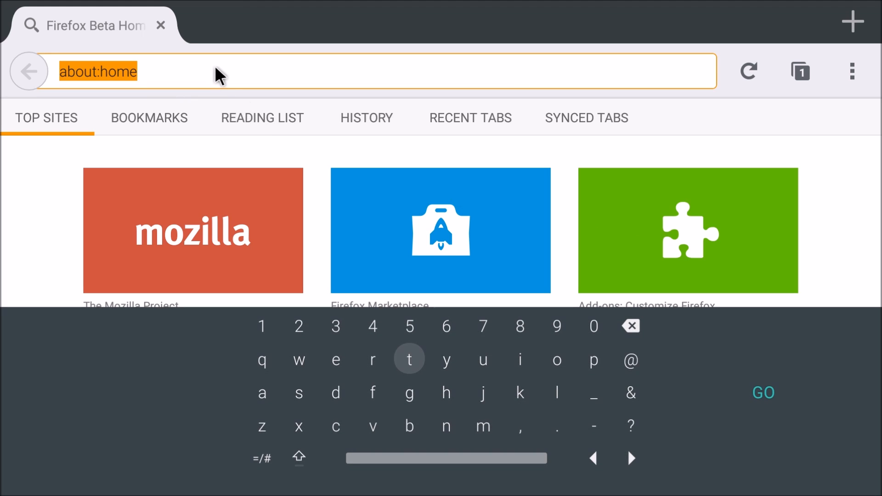
pyautogui.write('yahoo')
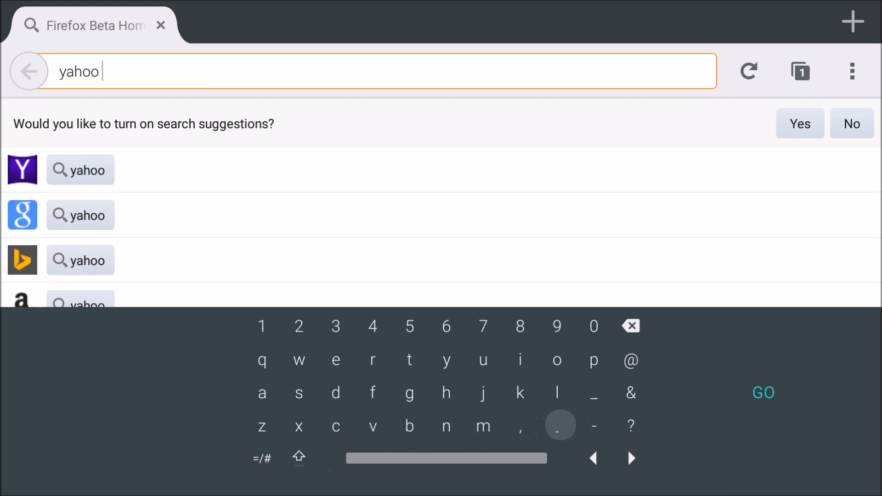
pyautogui.click(336, 424)
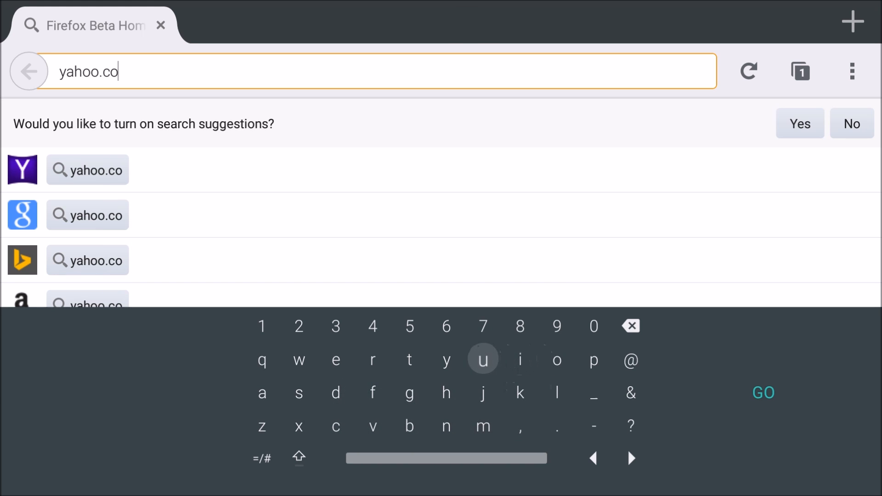
pyautogui.click(762, 392)
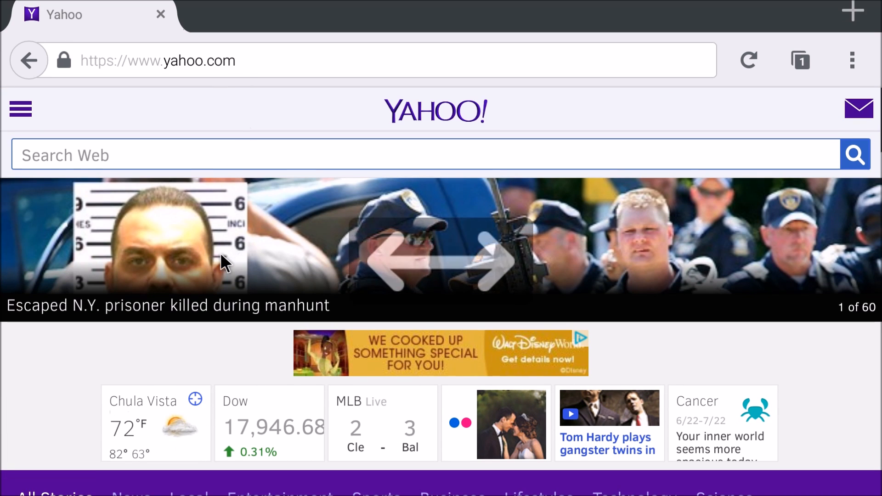
# Step: Enable Request Desktop Site for Yahoo, backing out of the accidentally opened Mail page
pyautogui.scroll(-3)
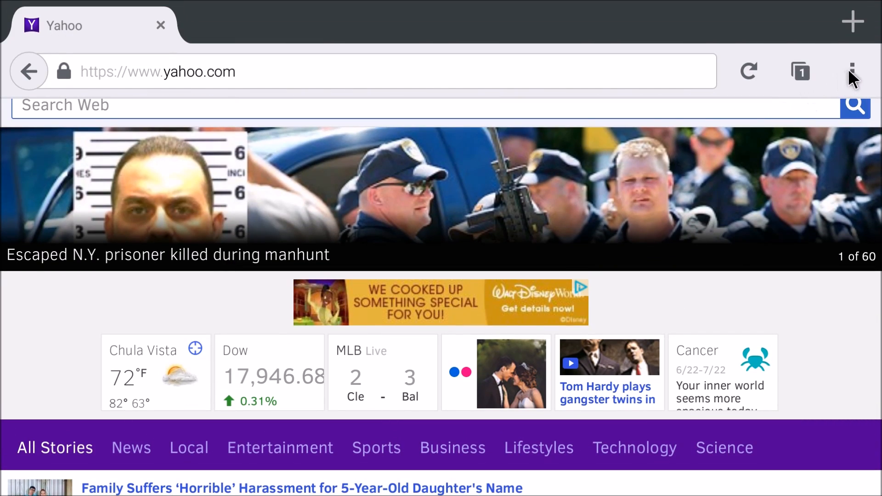
pyautogui.click(851, 71)
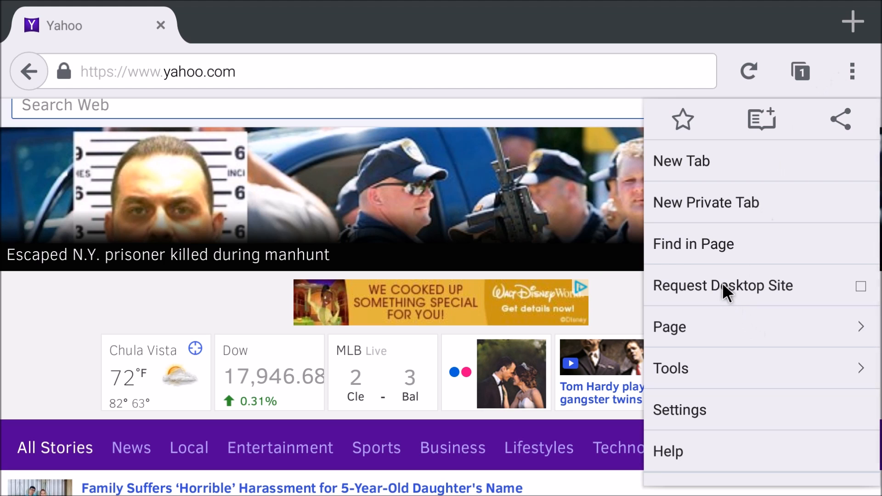
pyautogui.click(722, 285)
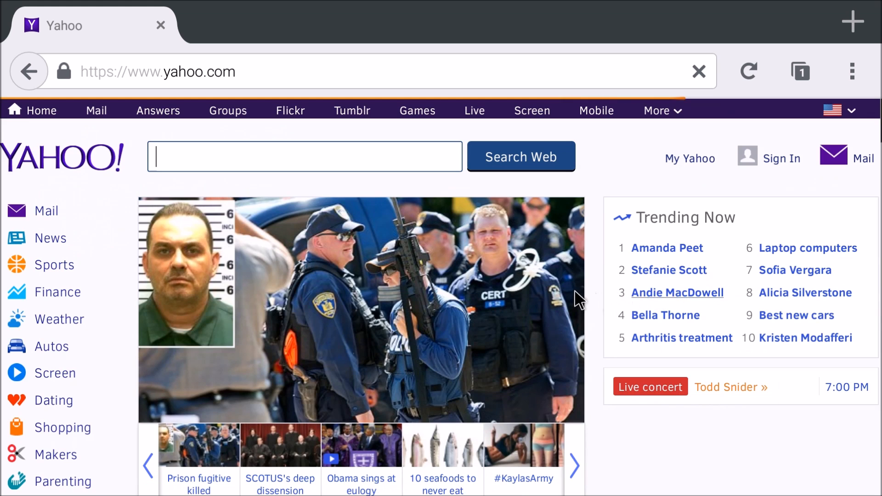
pyautogui.click(304, 156)
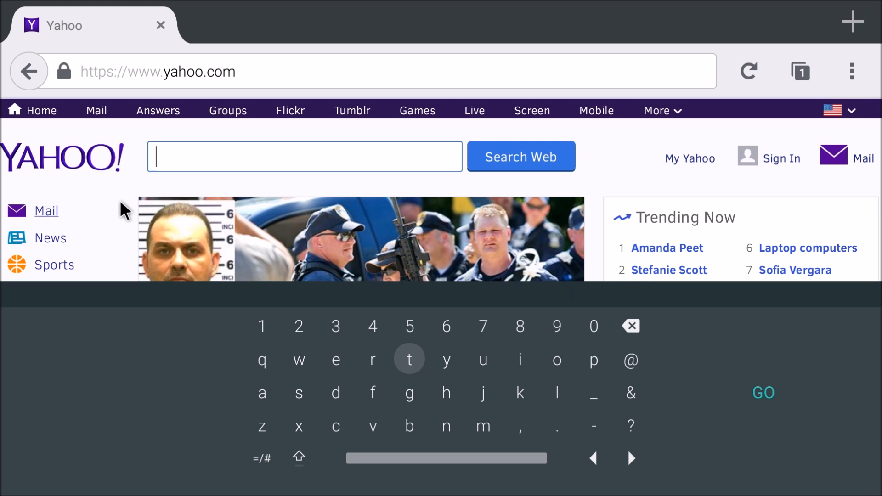
pyautogui.moveTo(90, 194)
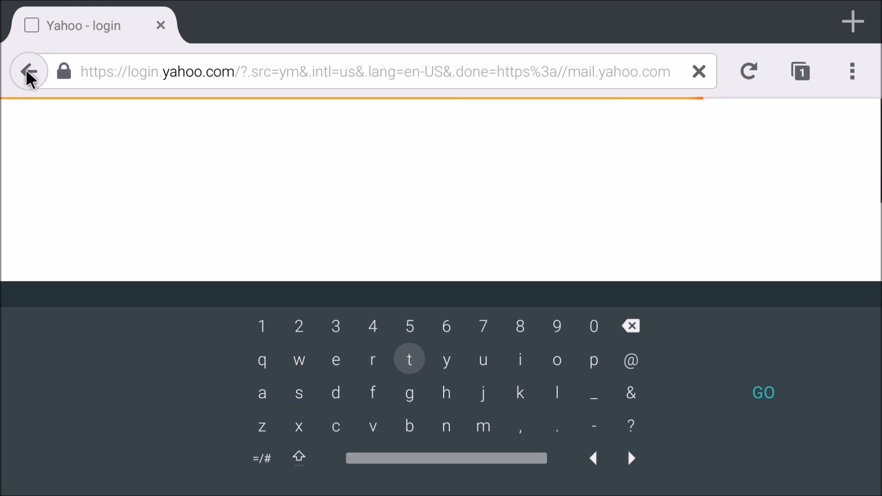
pyautogui.click(28, 72)
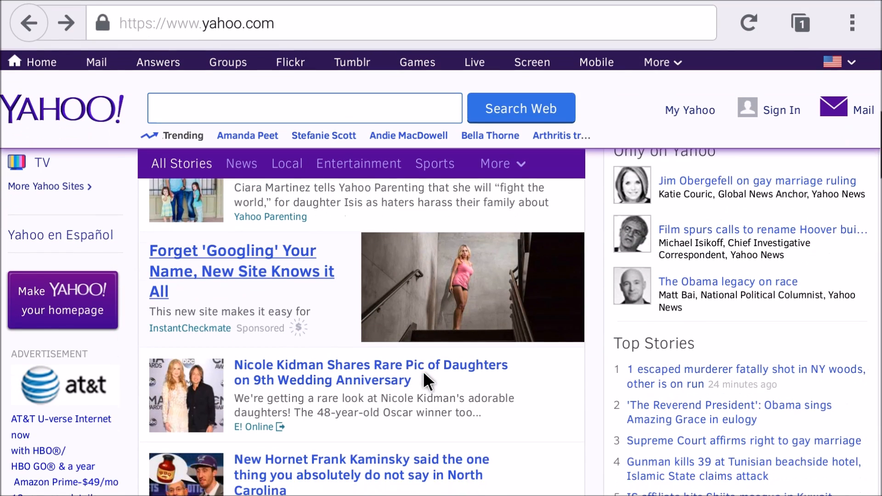
pyautogui.scroll(-3)
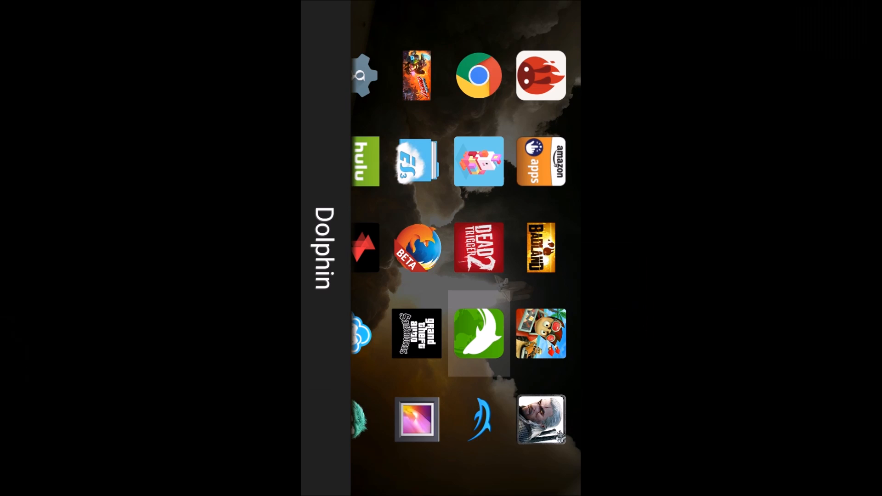
# Step: Launch Dolphin, turn on Fullscreen from its control panel, and hit the reddit speed-dial tile
pyautogui.click(479, 333)
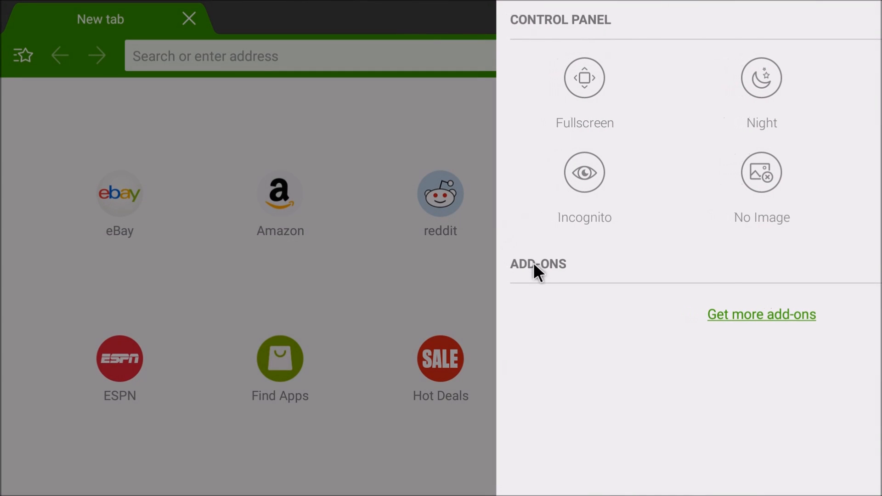
pyautogui.moveTo(748, 111)
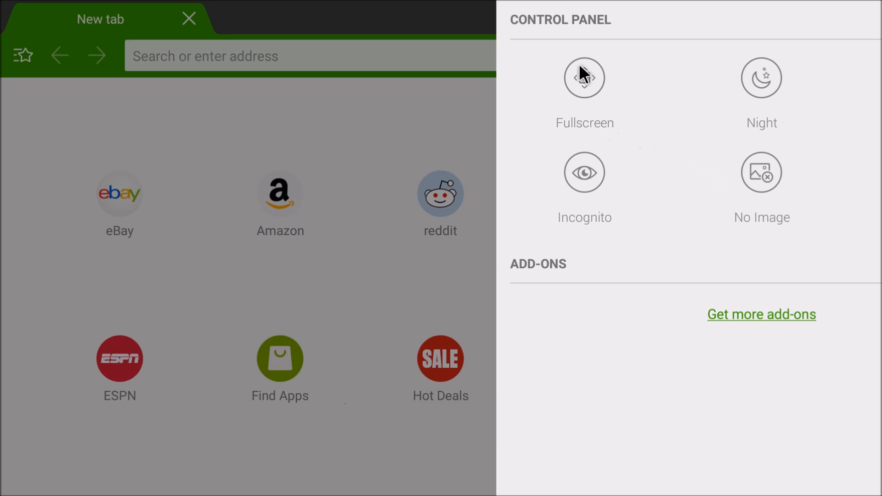
pyautogui.click(585, 77)
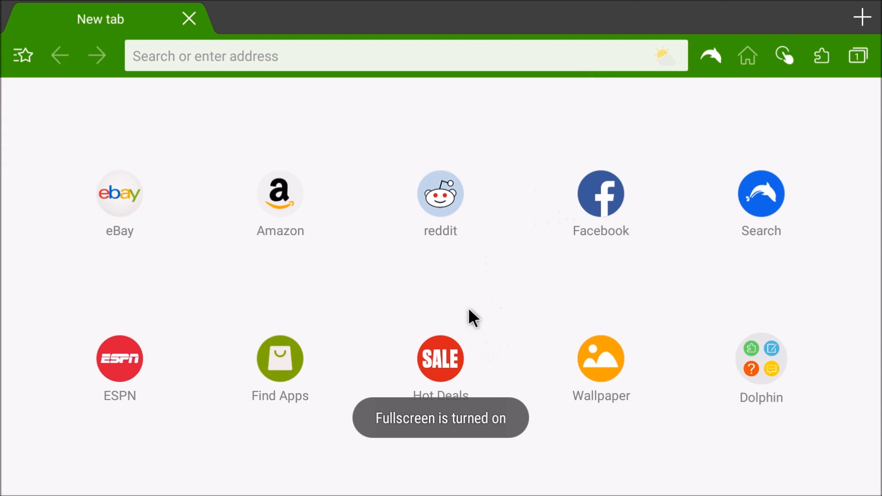
pyautogui.click(440, 194)
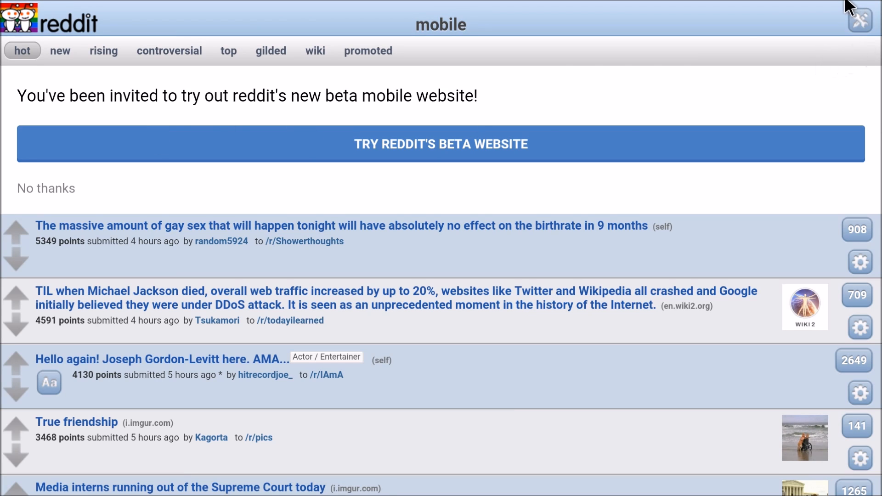
# Step: Switch reddit to its new beta mobile website via TRY REDDIT'S BETA WEBSITE
pyautogui.click(860, 20)
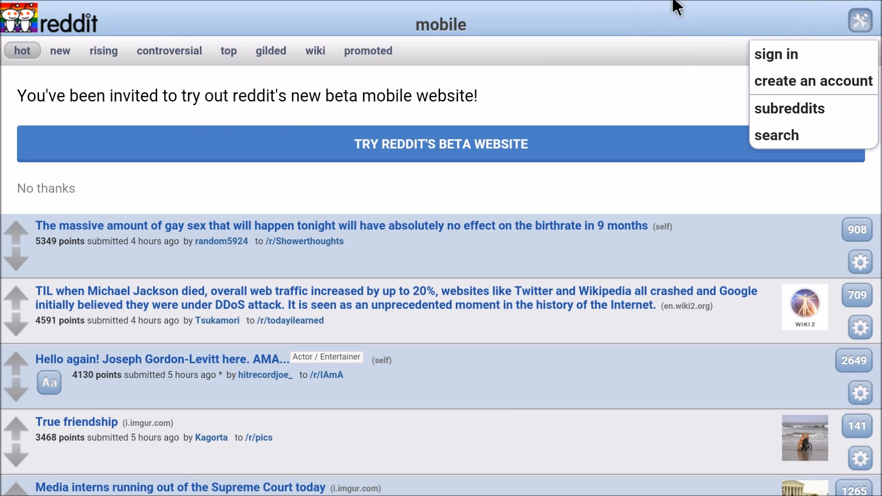
pyautogui.moveTo(337, 100)
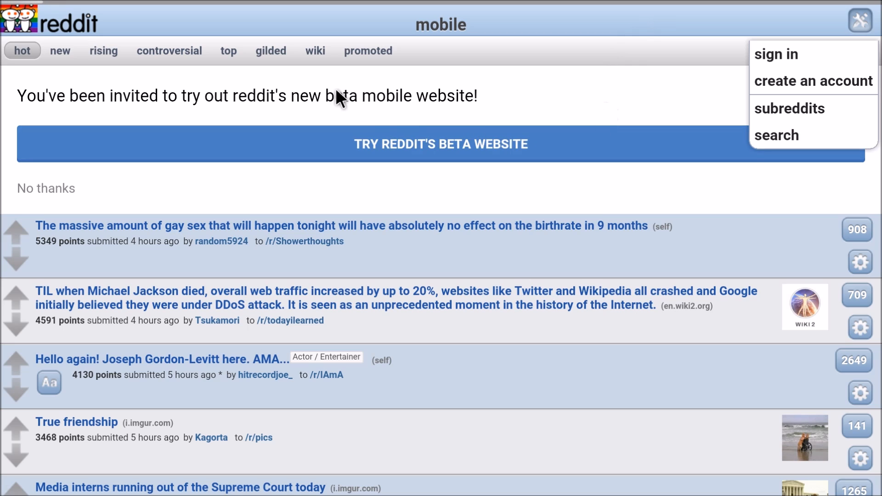
pyautogui.click(440, 144)
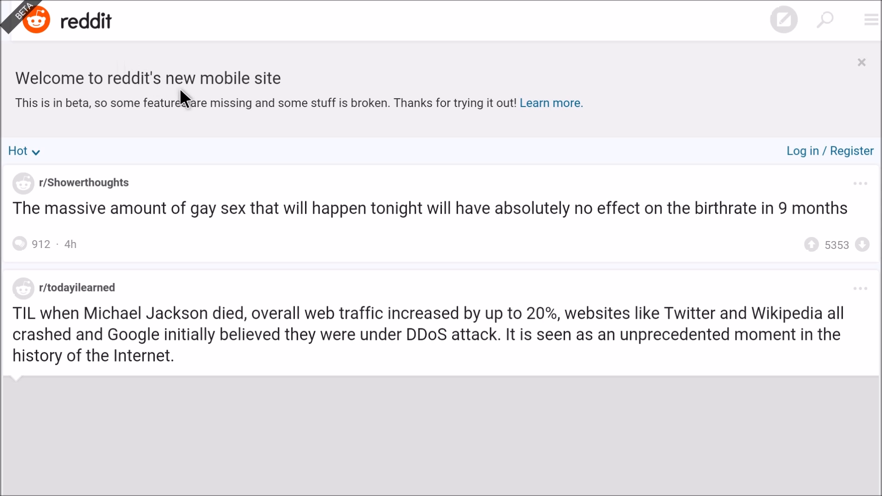
pyautogui.moveTo(194, 126)
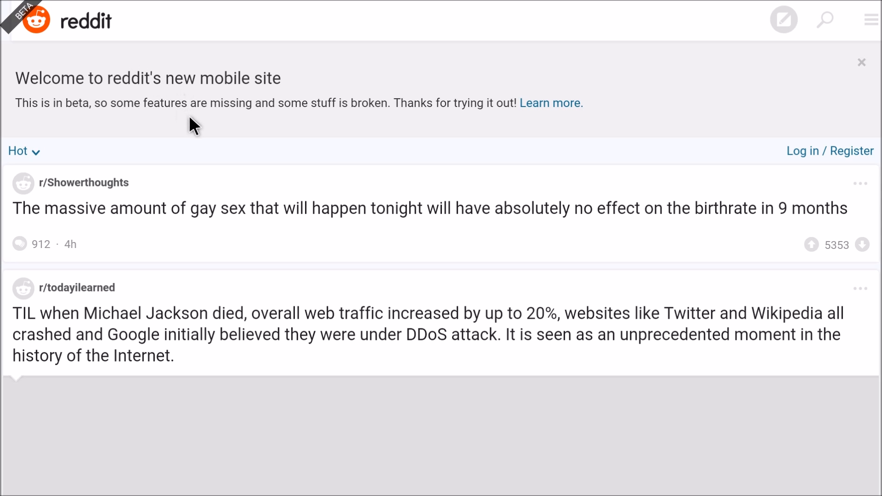
pyautogui.moveTo(193, 67)
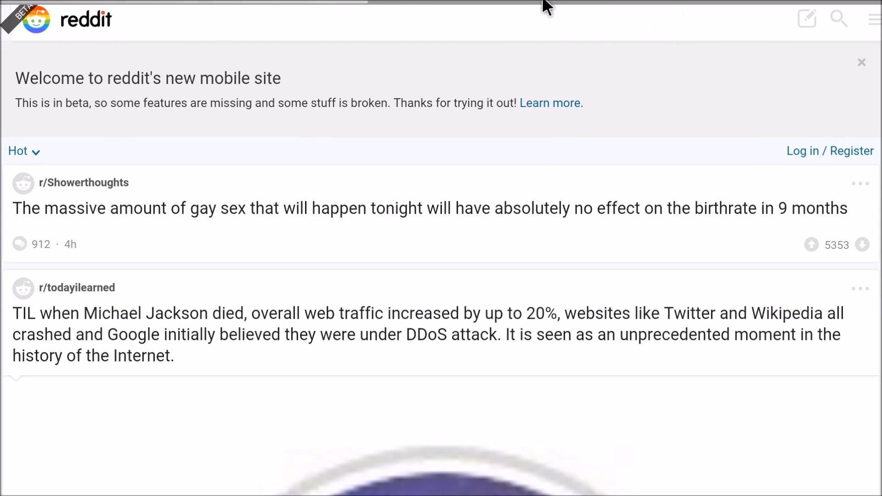
pyautogui.moveTo(213, 209)
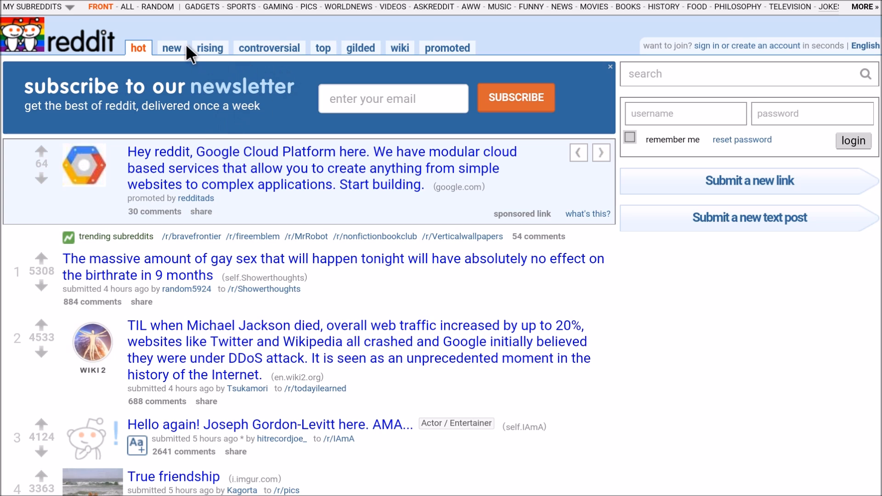
# Step: Sort reddit by new and scroll down to the imgur post with the masked-face tweet
pyautogui.click(172, 46)
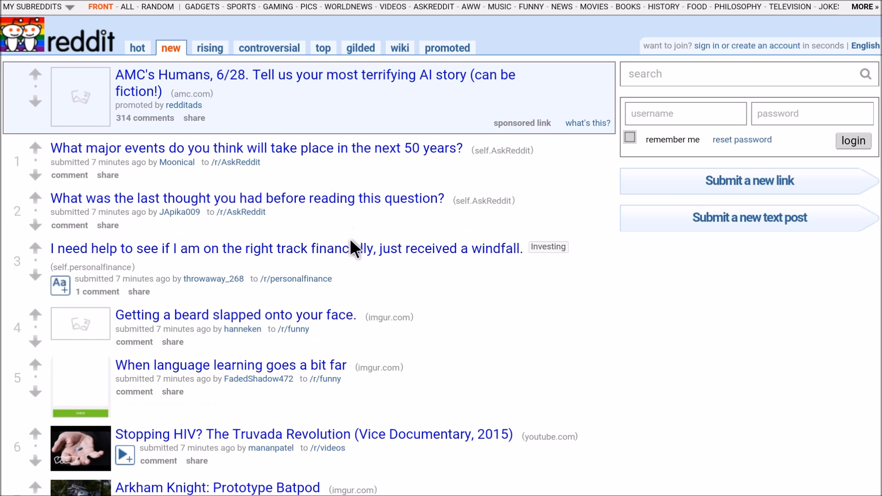
pyautogui.scroll(-3)
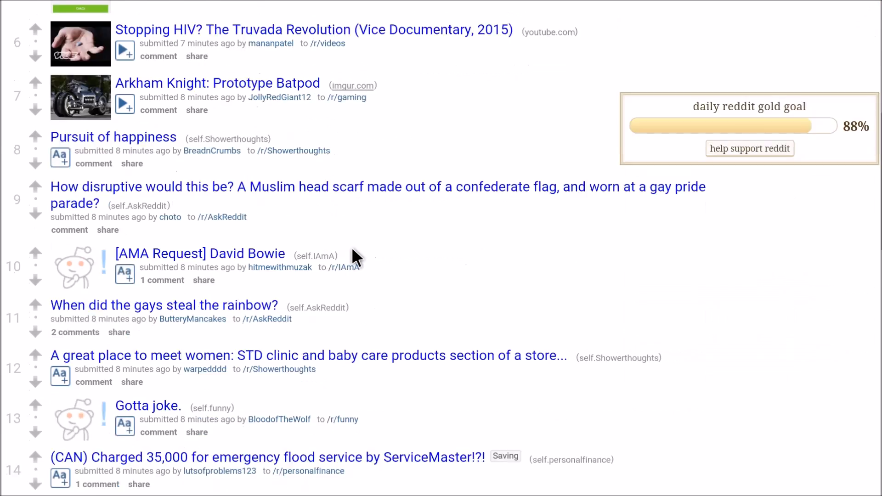
pyautogui.scroll(-3)
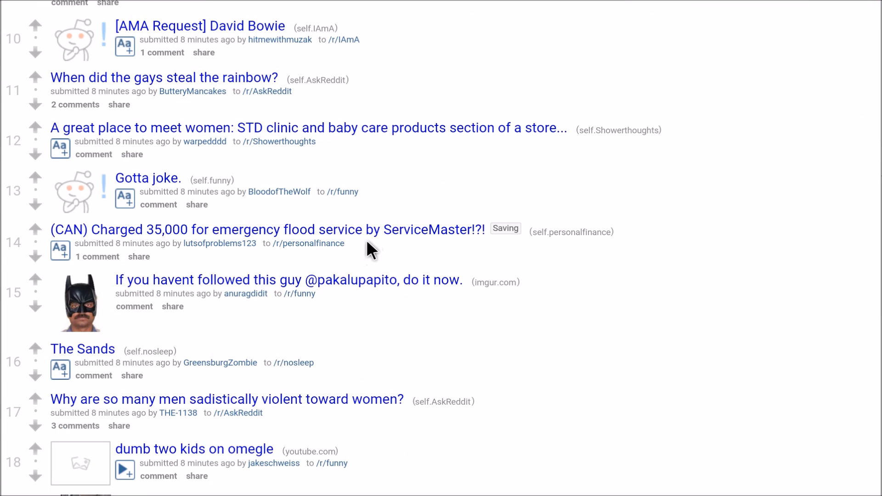
pyautogui.moveTo(323, 264)
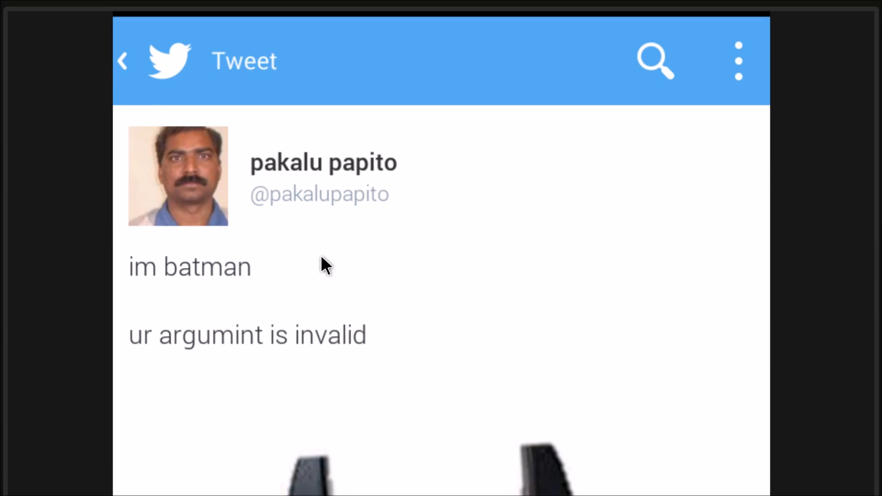
pyautogui.scroll(-3)
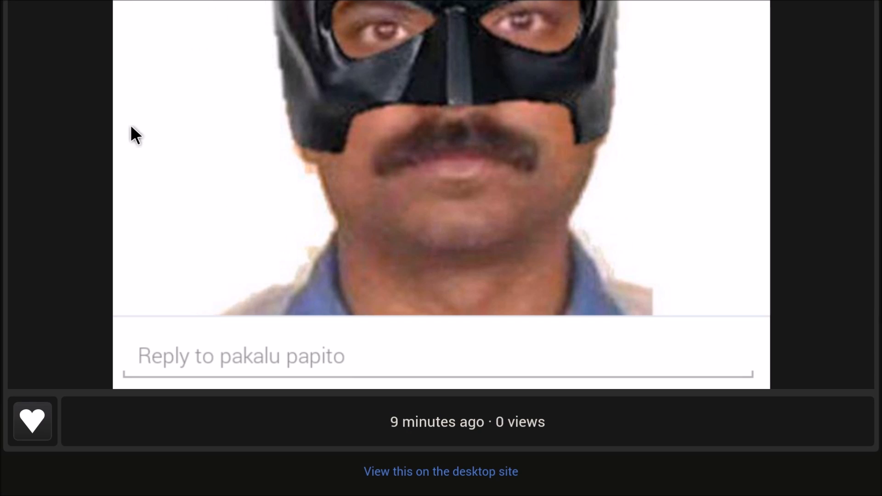